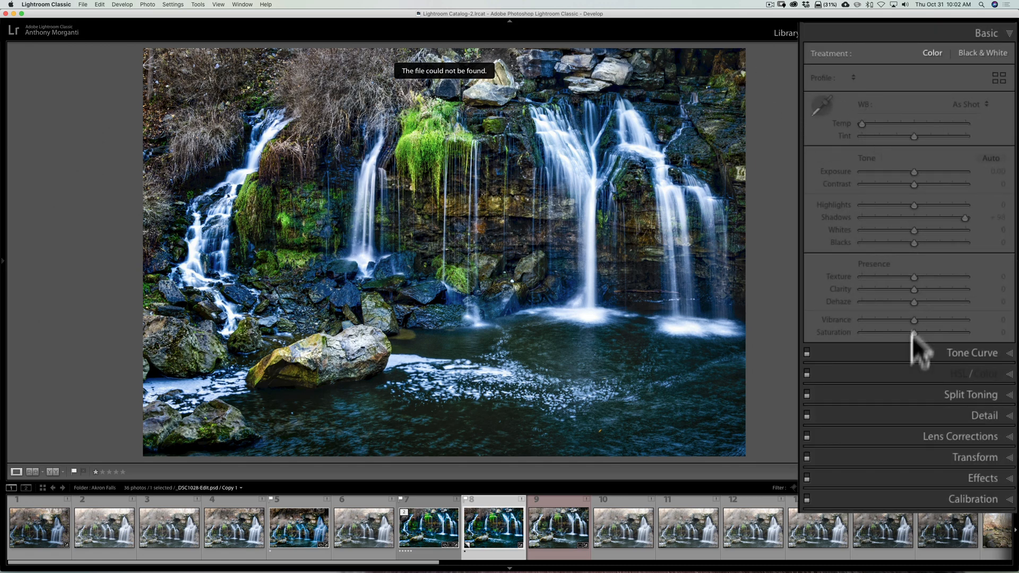
# Return to the Library grid of the Akron Falls photos.
pyautogui.click(973, 145)
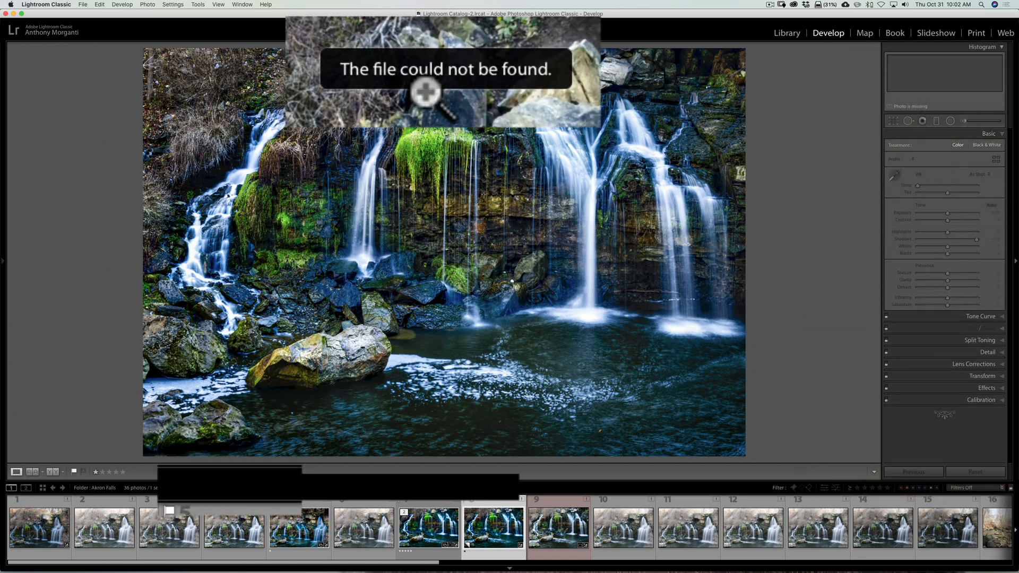
pyautogui.moveTo(545, 94)
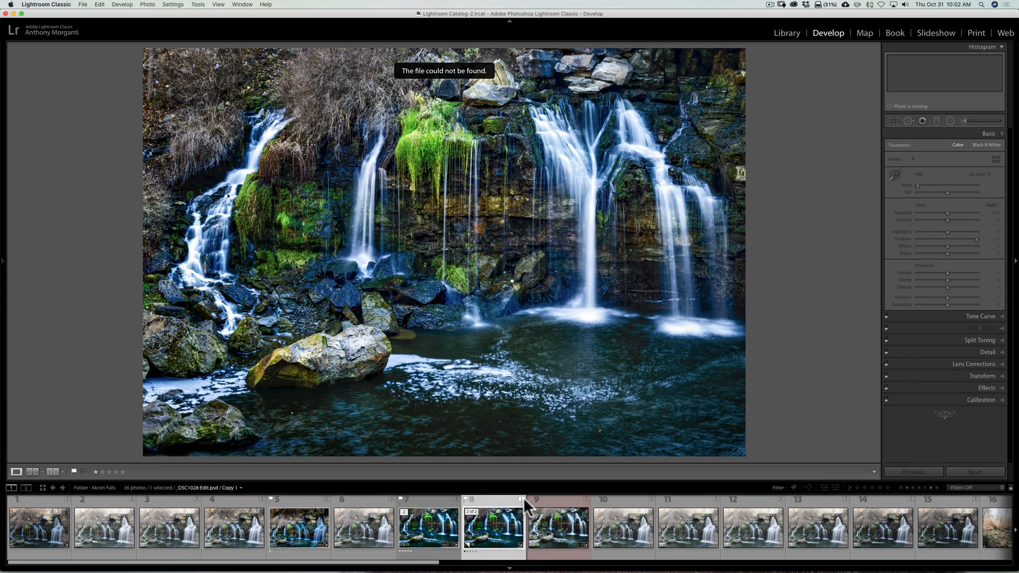
pyautogui.moveTo(787, 33)
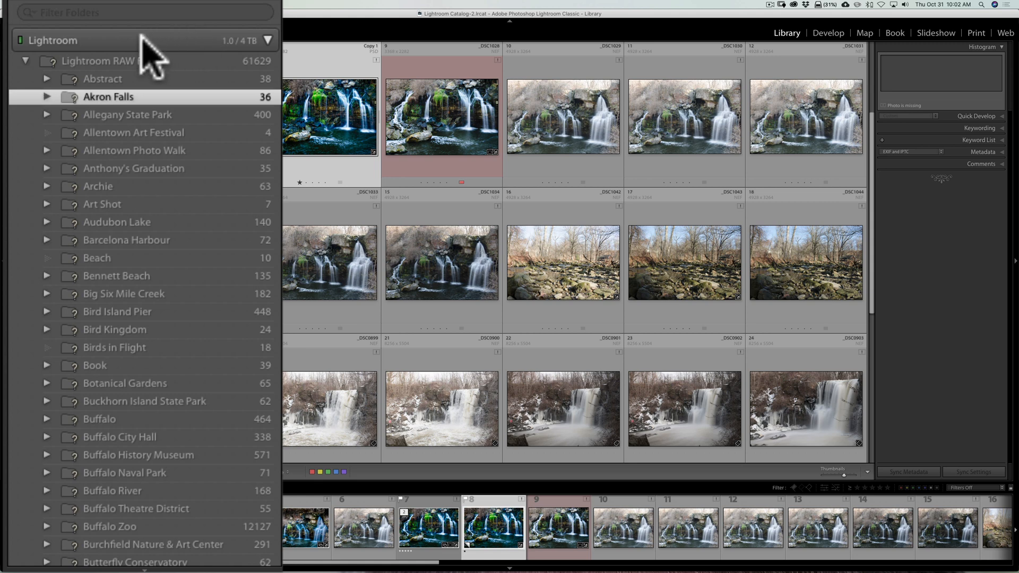
pyautogui.moveTo(93, 334)
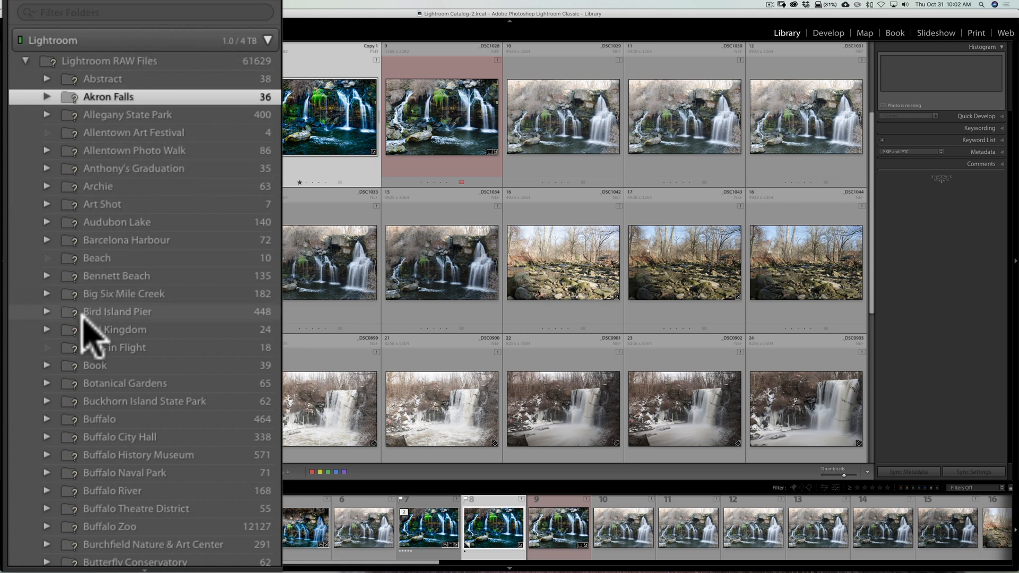
pyautogui.moveTo(104, 234)
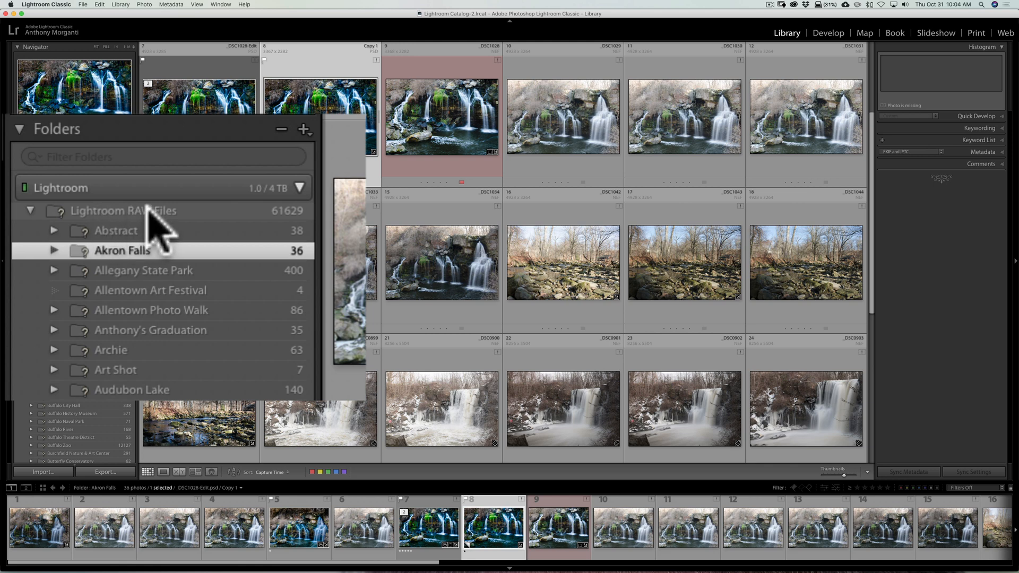
# Point the missing parent folder at My Lightroom RAW Files on the Lightroom drive via Find Missing Folder.
pyautogui.rightClick(163, 211)
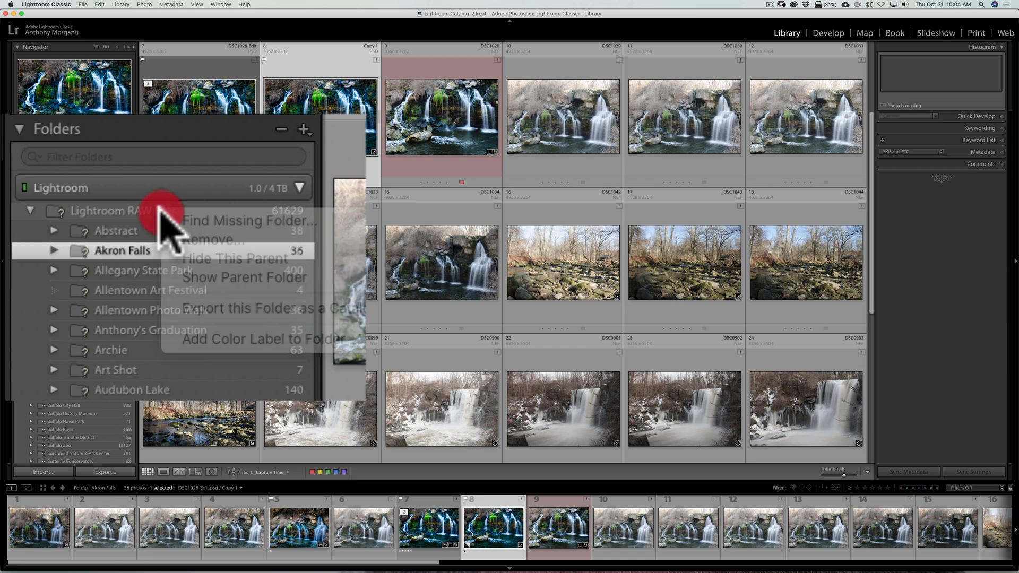
pyautogui.moveTo(247, 221)
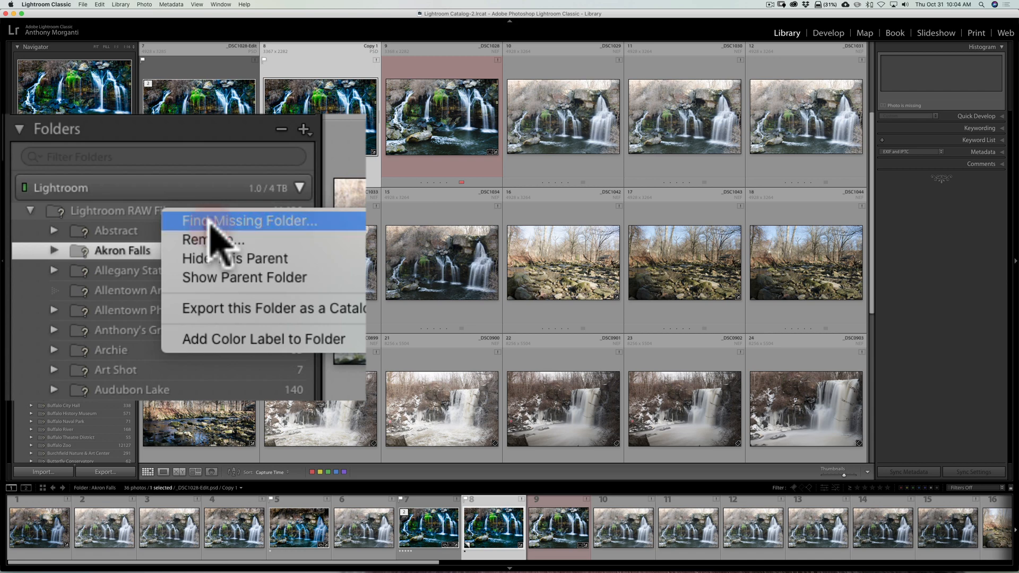
pyautogui.click(250, 221)
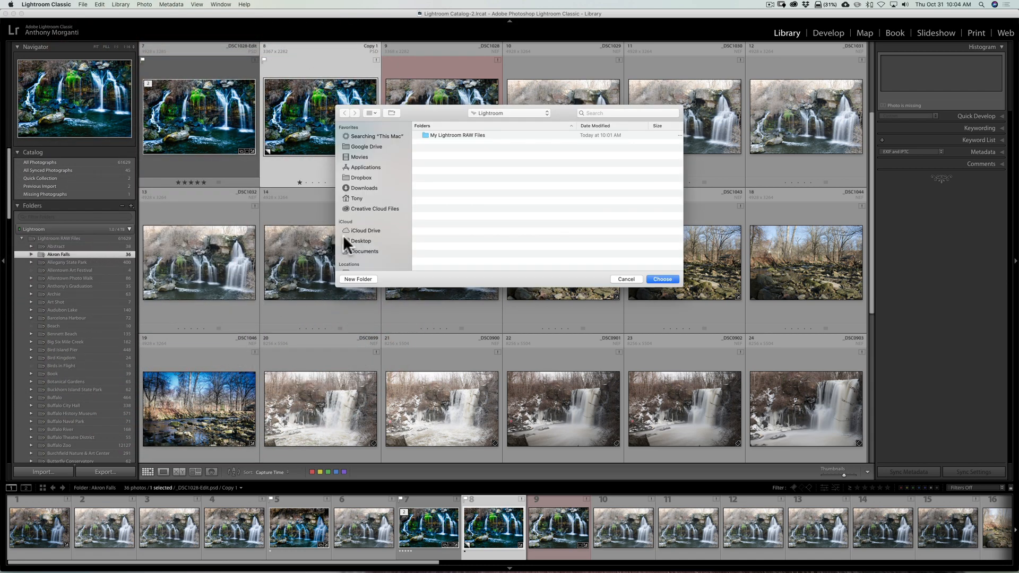
pyautogui.click(358, 199)
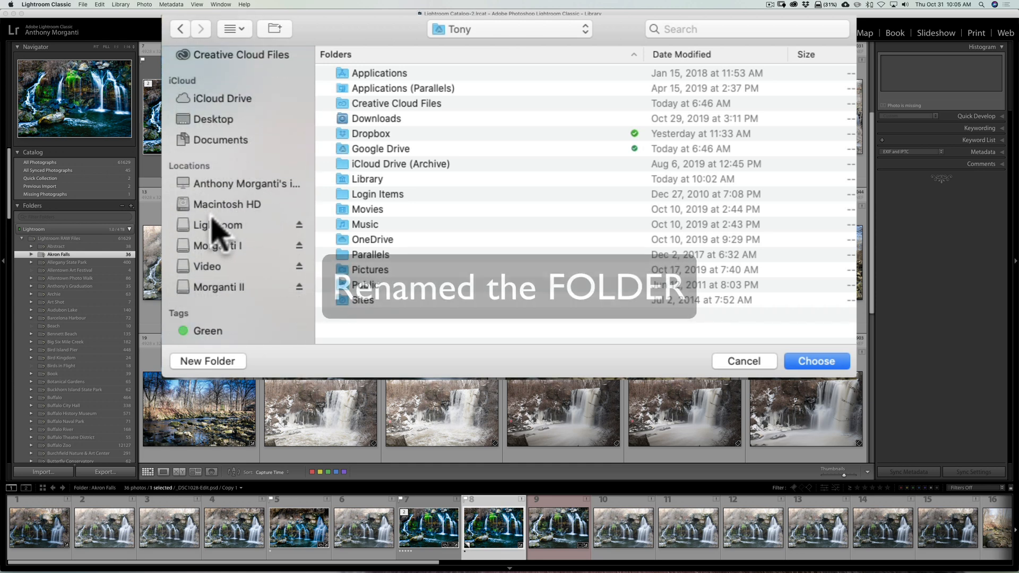
pyautogui.click(217, 225)
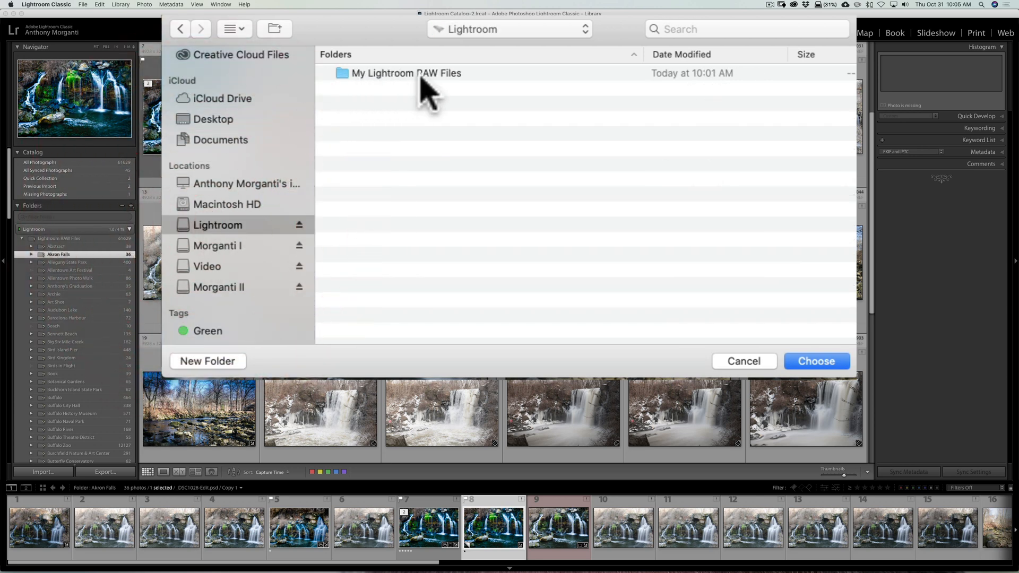
pyautogui.click(406, 73)
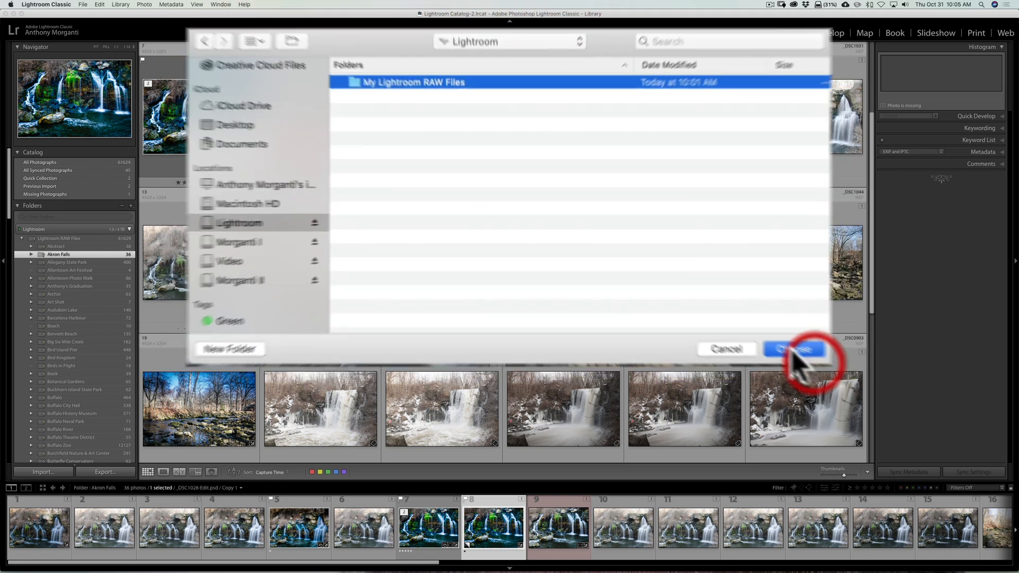
pyautogui.click(794, 349)
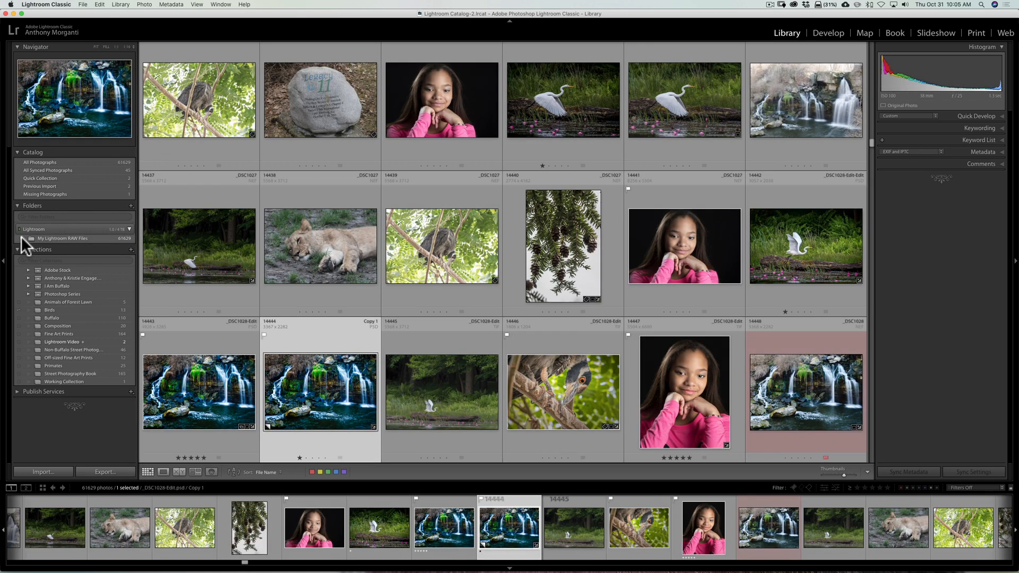
# Point the missing Abstract folder at Abstract Images inside My Lightroom RAW Files.
pyautogui.click(22, 237)
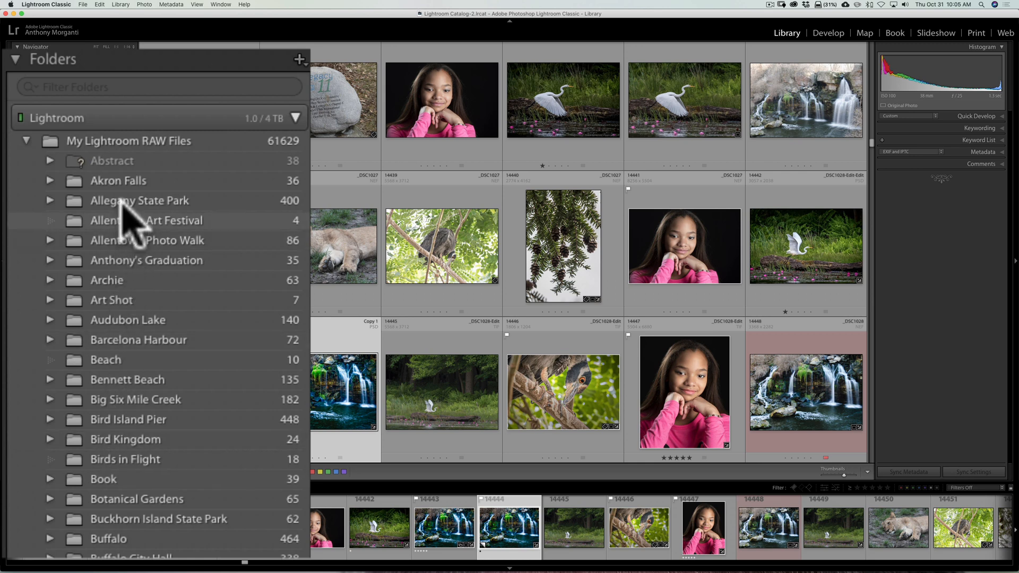
pyautogui.moveTo(150, 175)
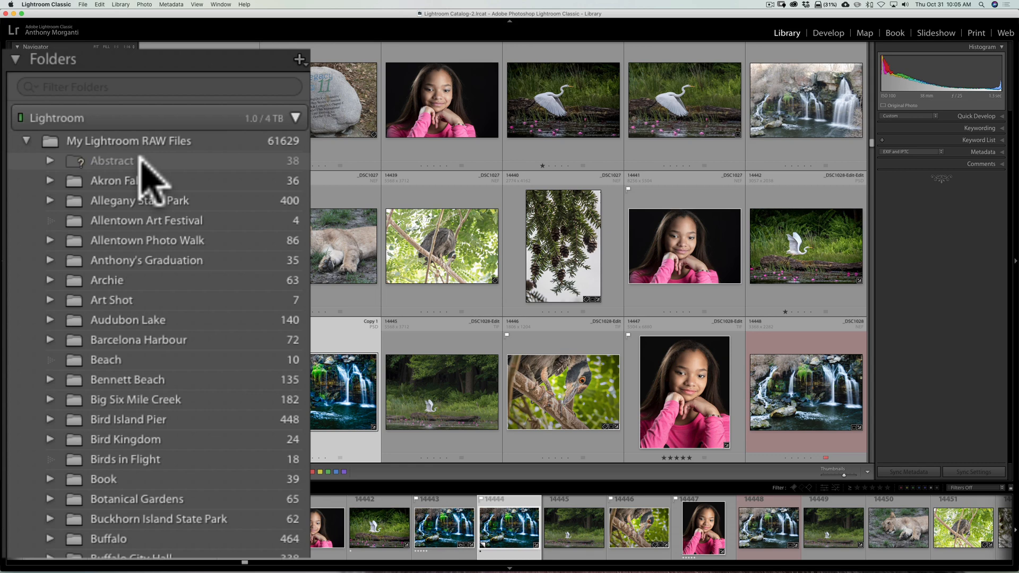
pyautogui.rightClick(111, 160)
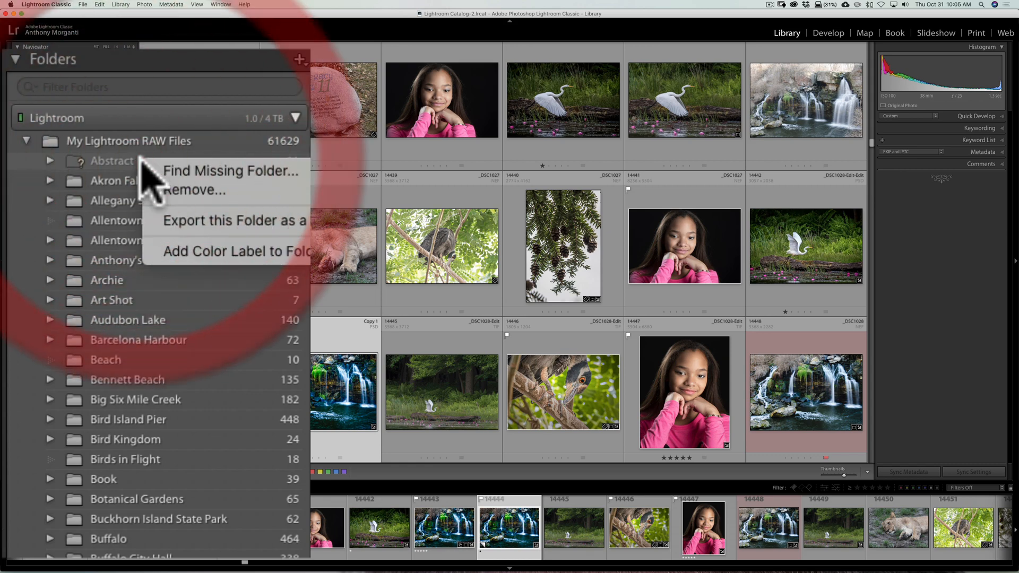
pyautogui.click(229, 170)
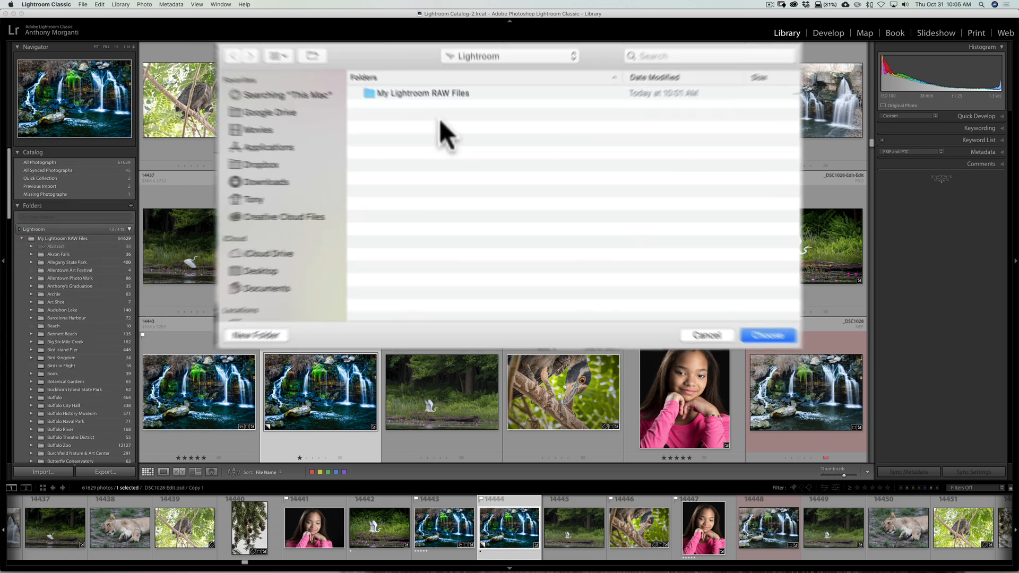
pyautogui.doubleClick(423, 93)
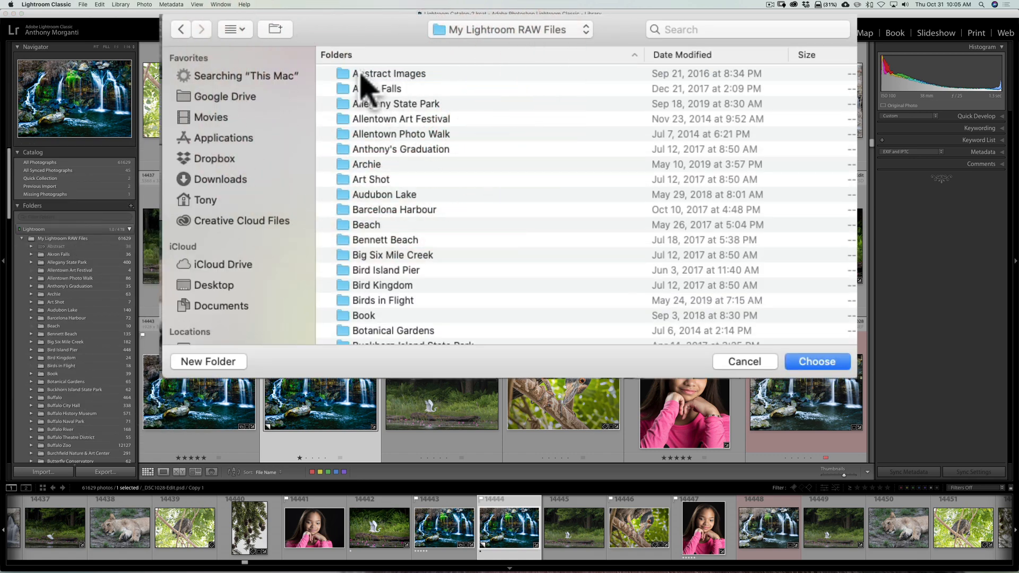
pyautogui.click(389, 74)
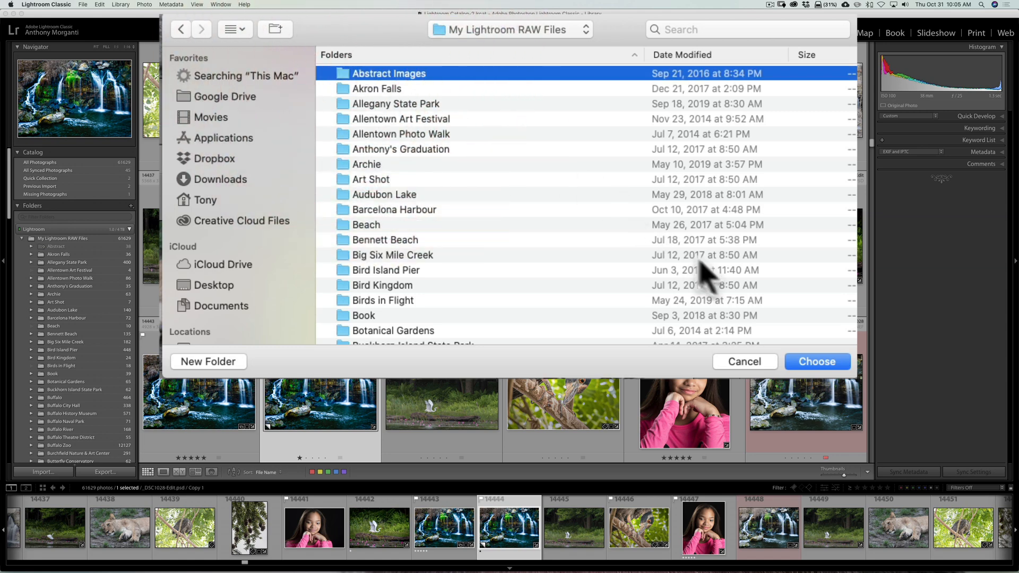
pyautogui.click(743, 361)
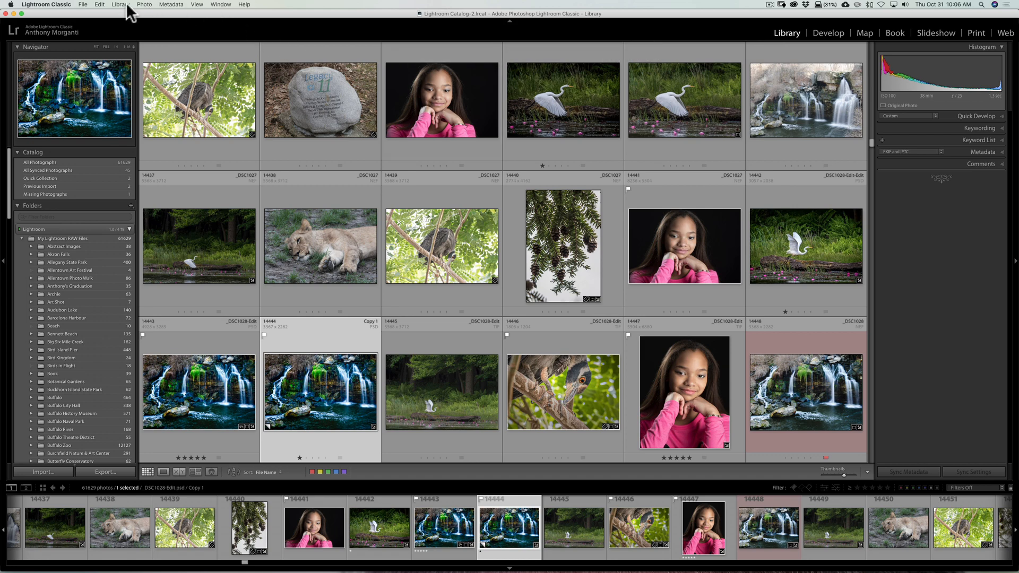
# Run Find All Missing Photos and view the Missing Photographs collection showing _DSC1751.
pyautogui.click(118, 4)
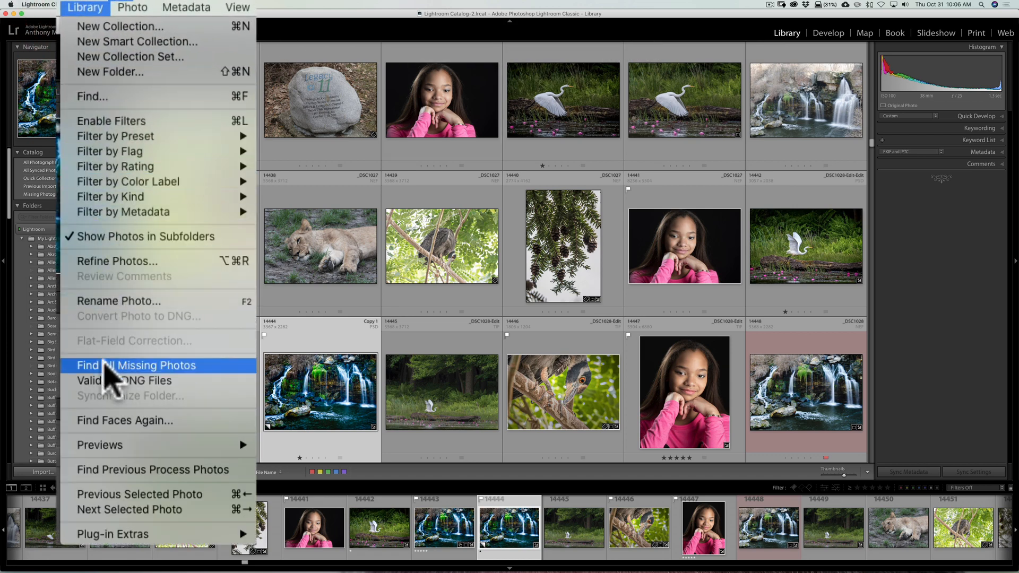
pyautogui.moveTo(163, 373)
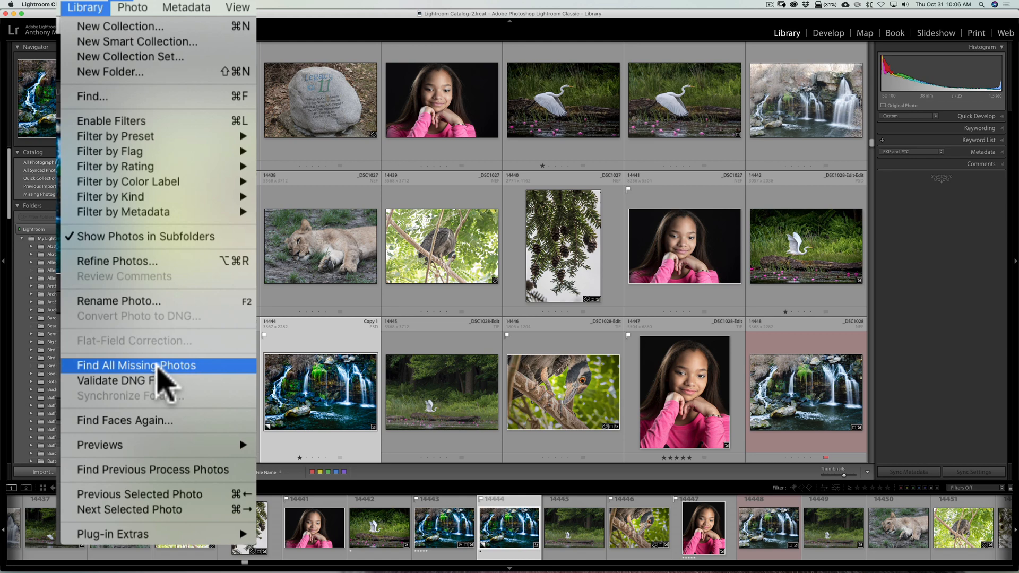
pyautogui.click(137, 364)
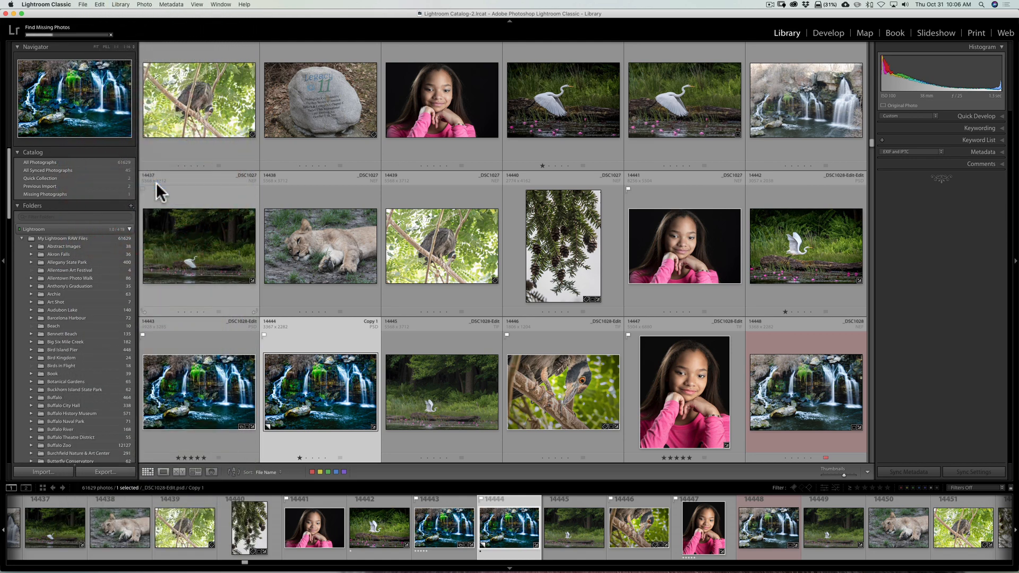
pyautogui.click(49, 194)
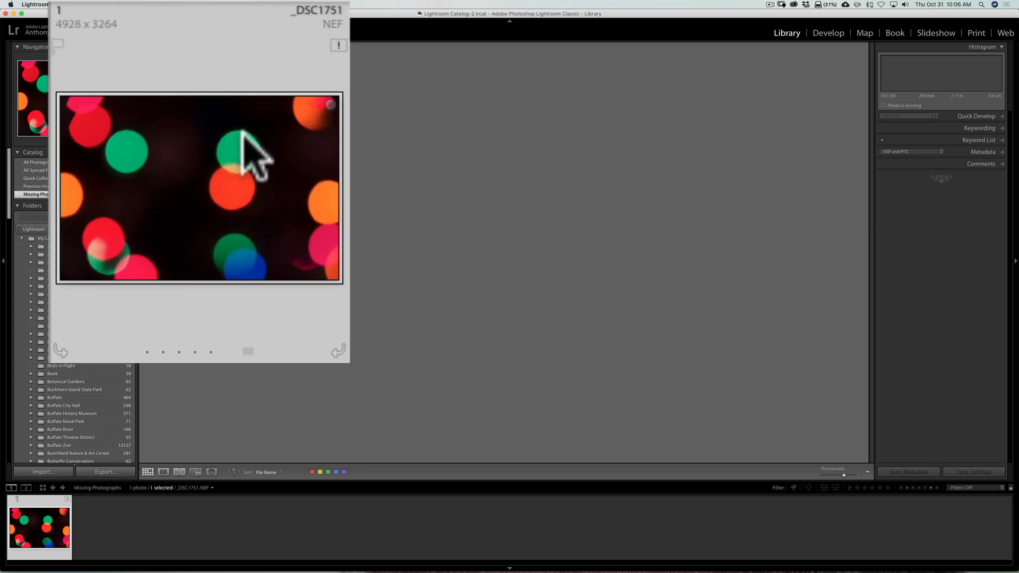
pyautogui.moveTo(338, 52)
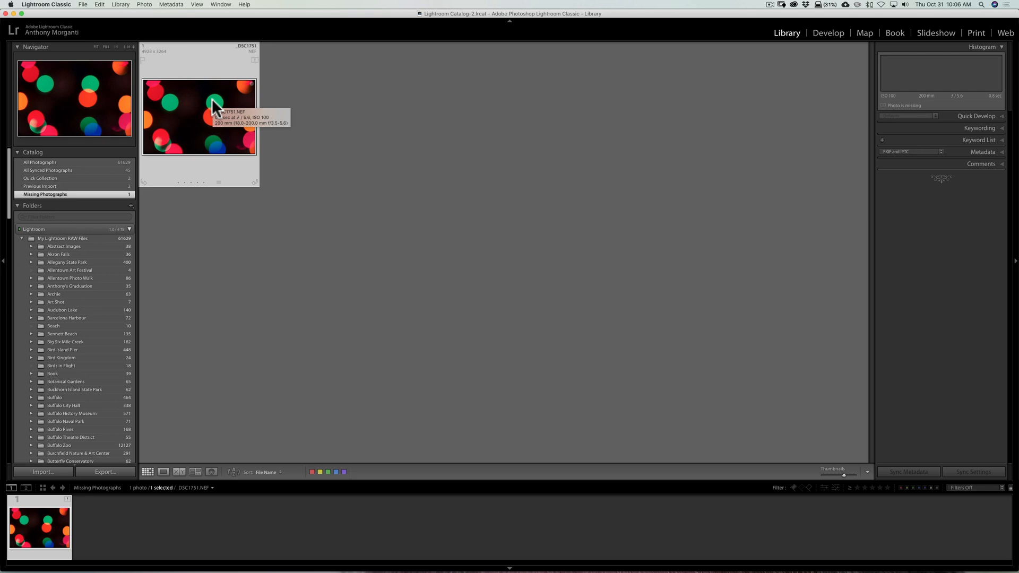
# Reveal the missing _DSC1751 photo in Finder and begin locating its original file.
pyautogui.rightClick(215, 107)
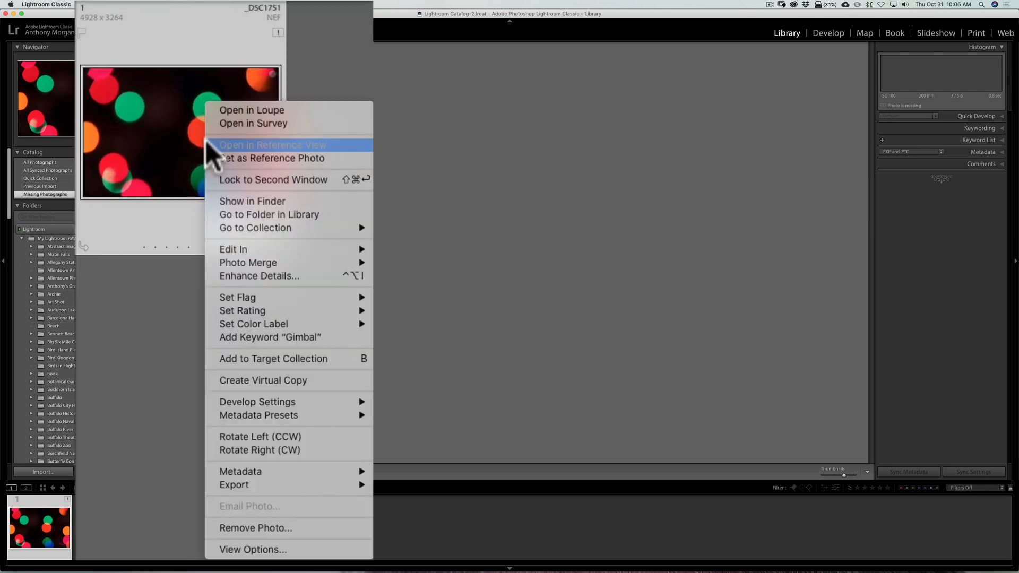
pyautogui.moveTo(279, 202)
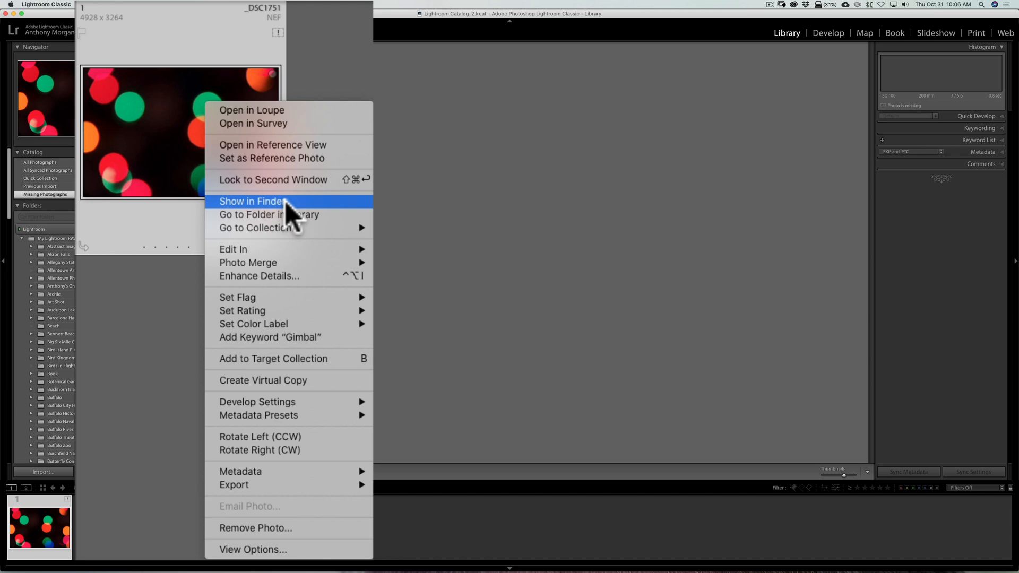
pyautogui.click(260, 161)
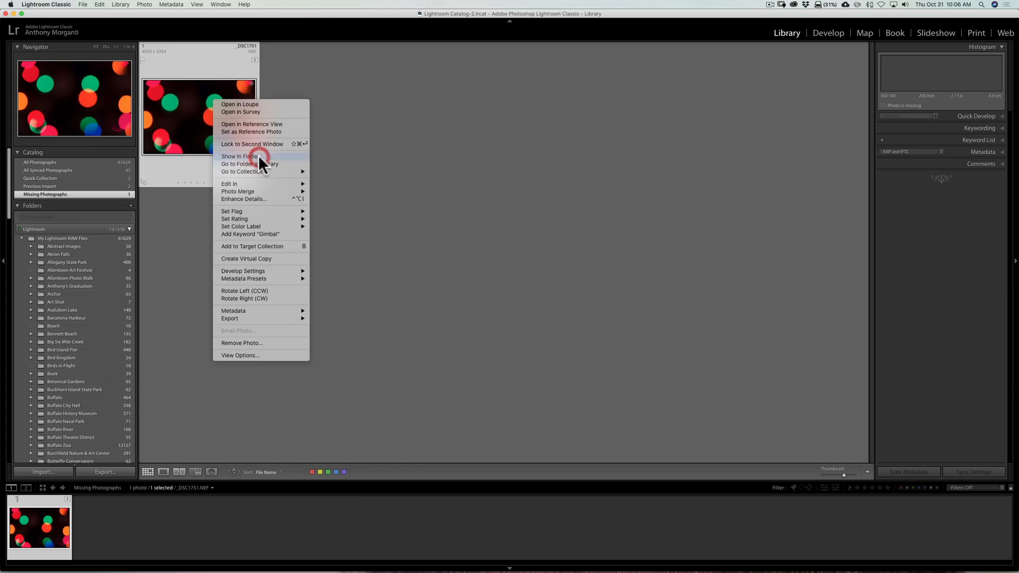
pyautogui.click(238, 156)
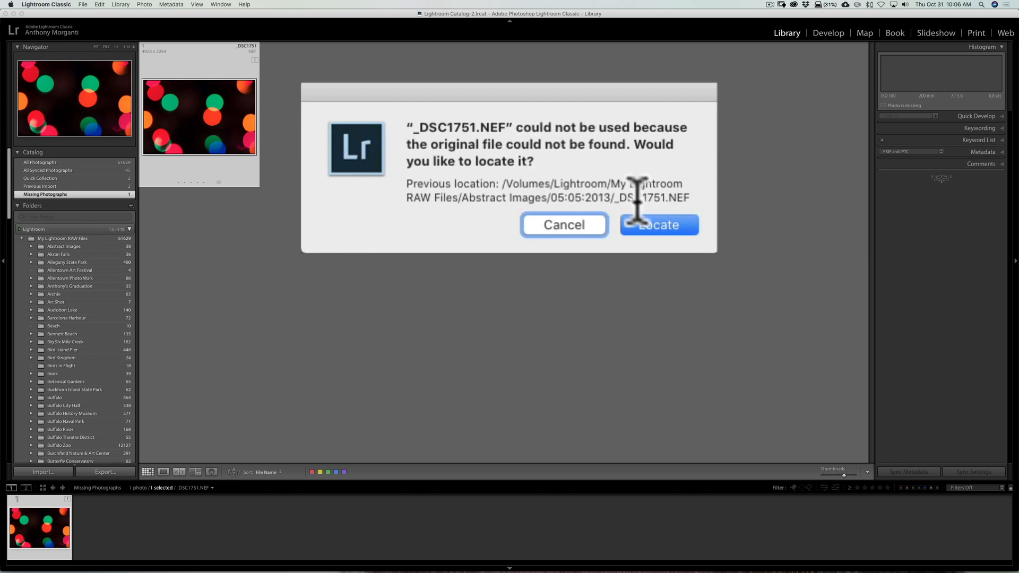
pyautogui.click(658, 224)
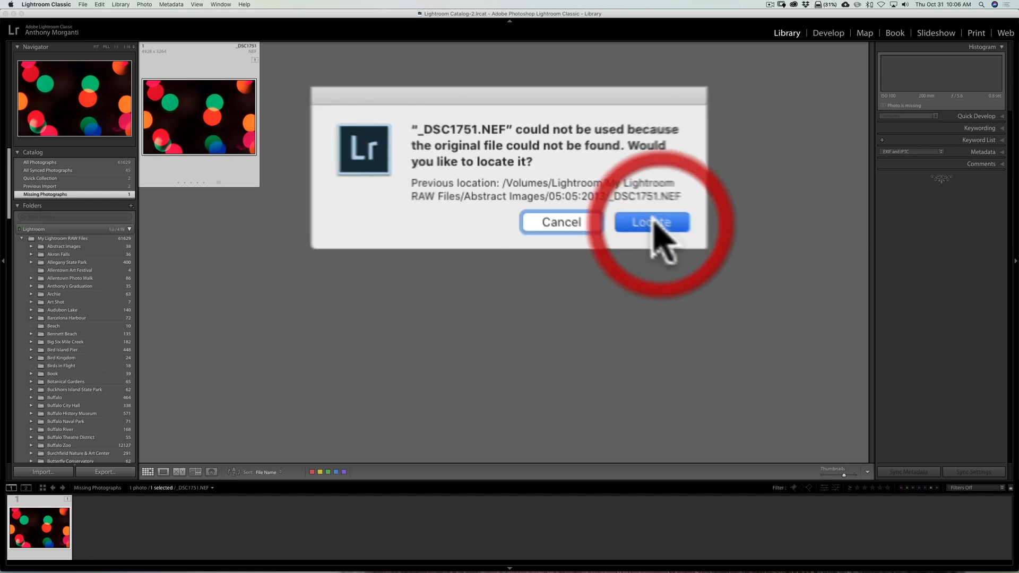
pyautogui.click(651, 222)
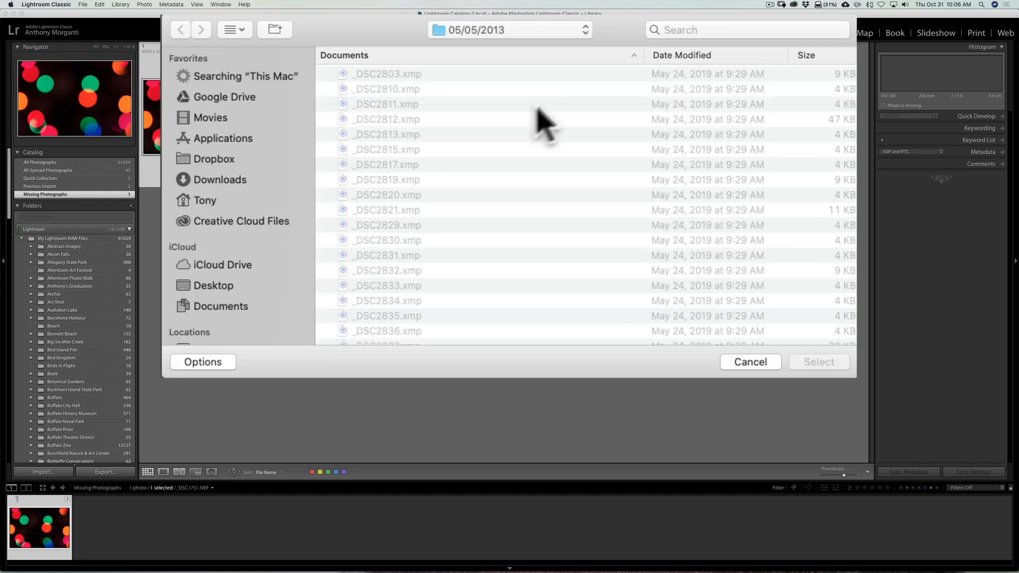
# Select NEW_DSC1751.NEF in the 05/05/2013 folder as the replacement file.
pyautogui.scroll(-3)
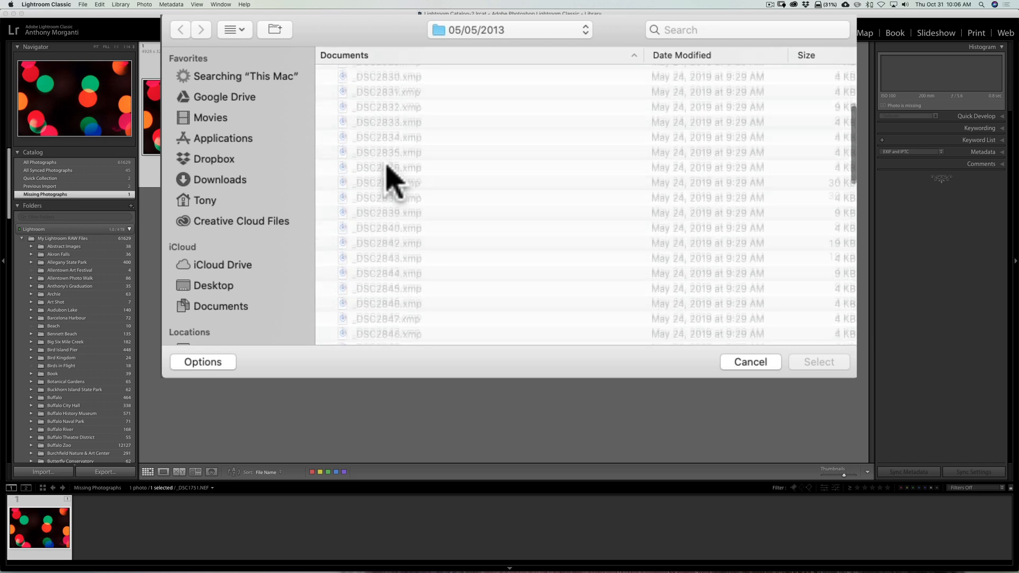
pyautogui.scroll(-3)
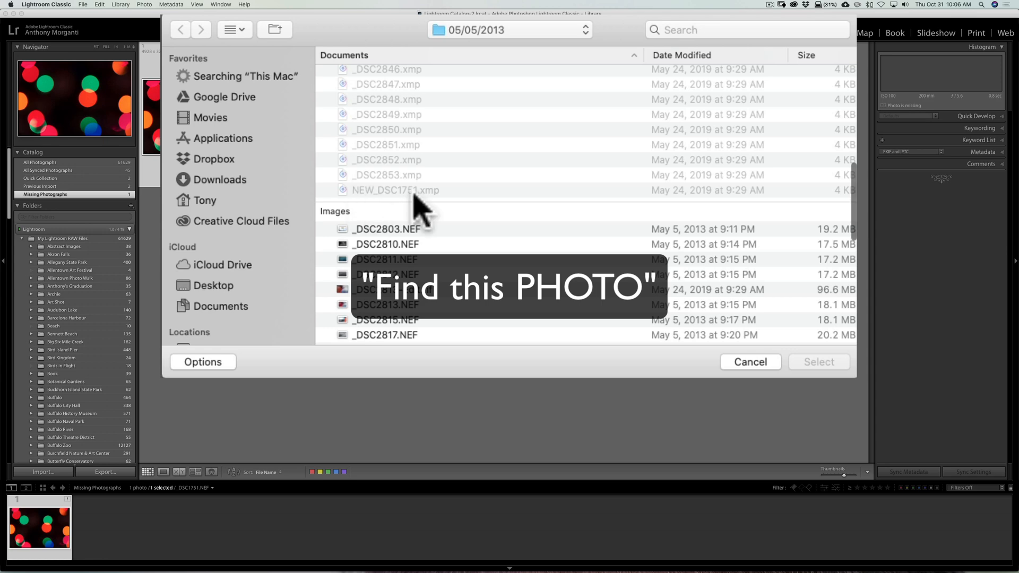
pyautogui.scroll(-3)
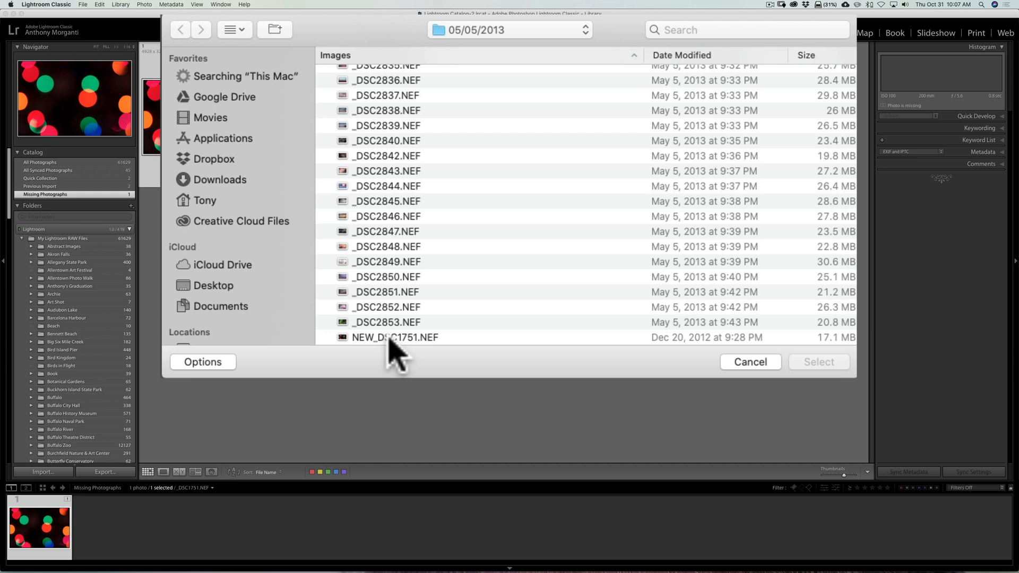
pyautogui.click(395, 338)
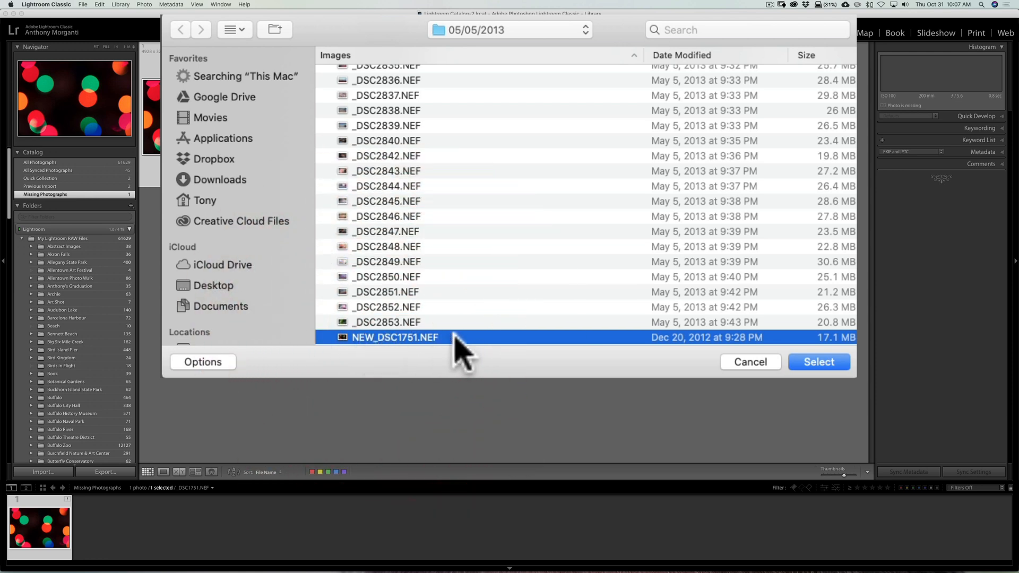
pyautogui.moveTo(442, 355)
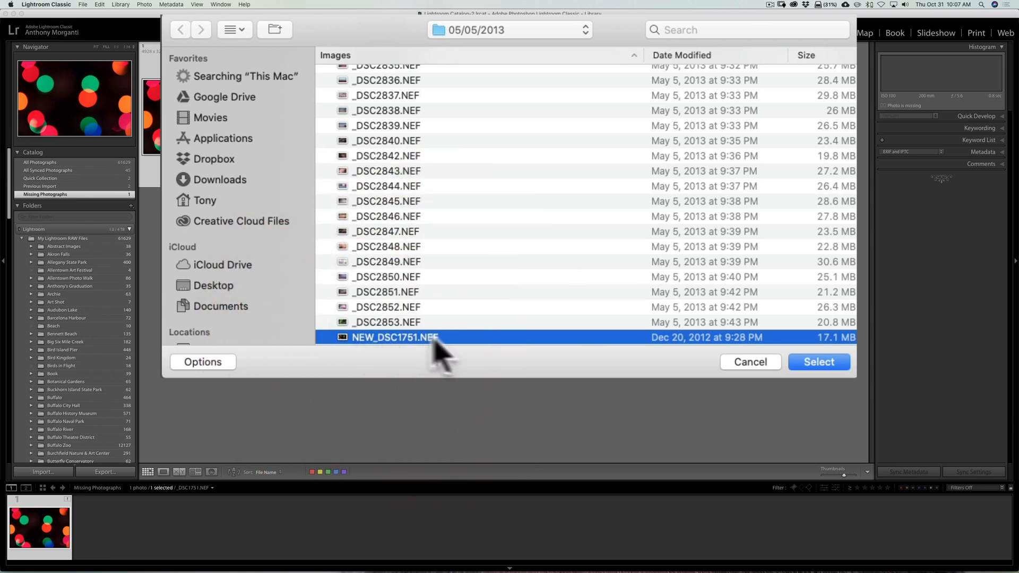
pyautogui.click(819, 362)
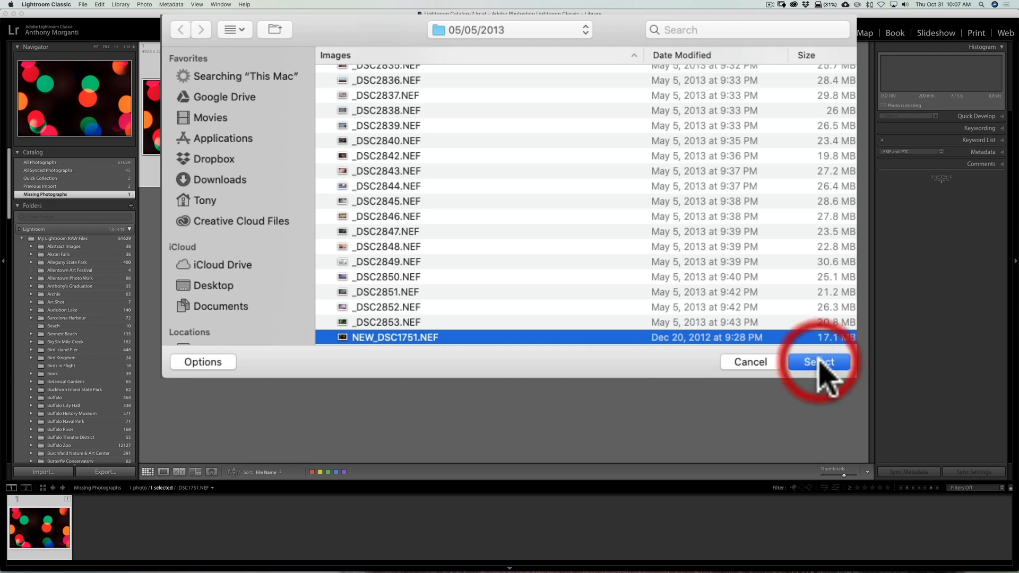
pyautogui.click(819, 362)
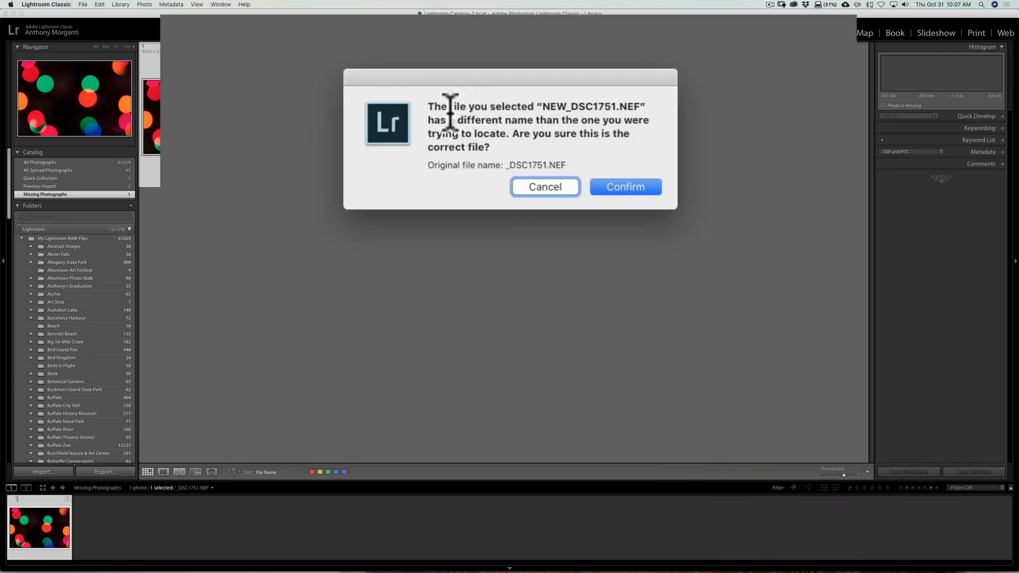
pyautogui.moveTo(574, 129)
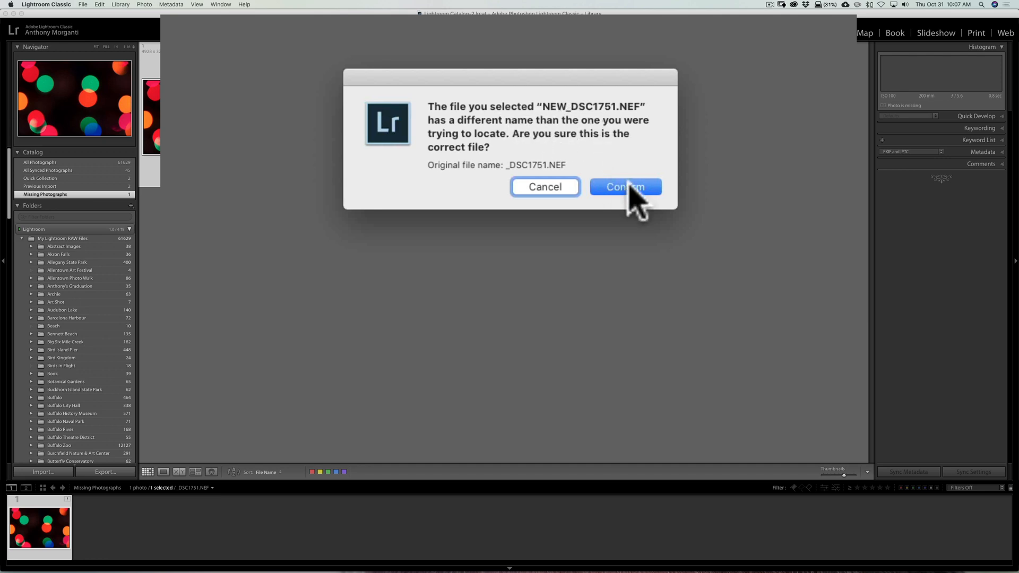
# Confirm the differing file name so _DSC1751 links to NEW_DSC1751.NEF.
pyautogui.click(624, 187)
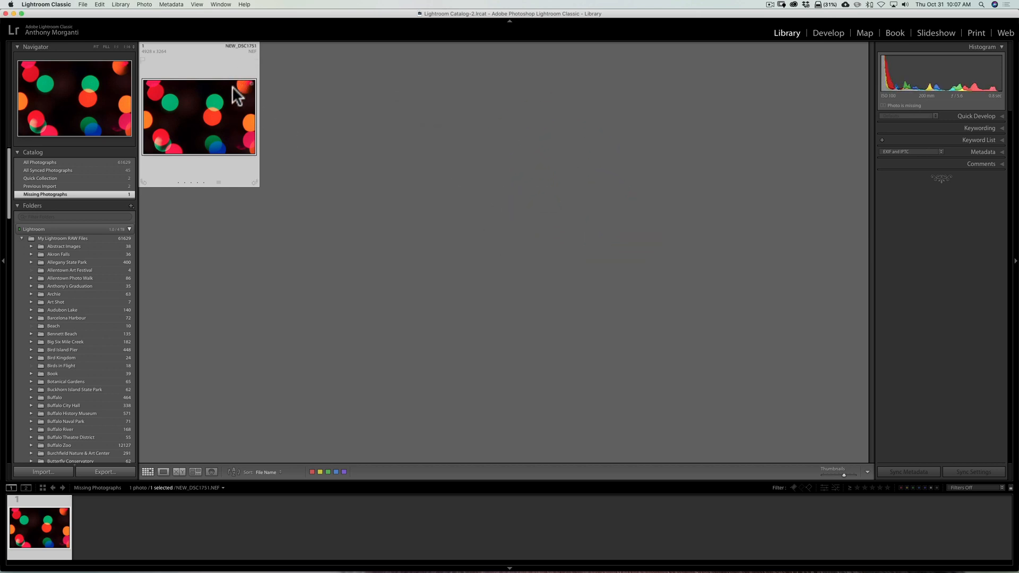
# View the relinked NEW_DSC1751.NEF full size in Develop, then back in the Library.
pyautogui.click(233, 103)
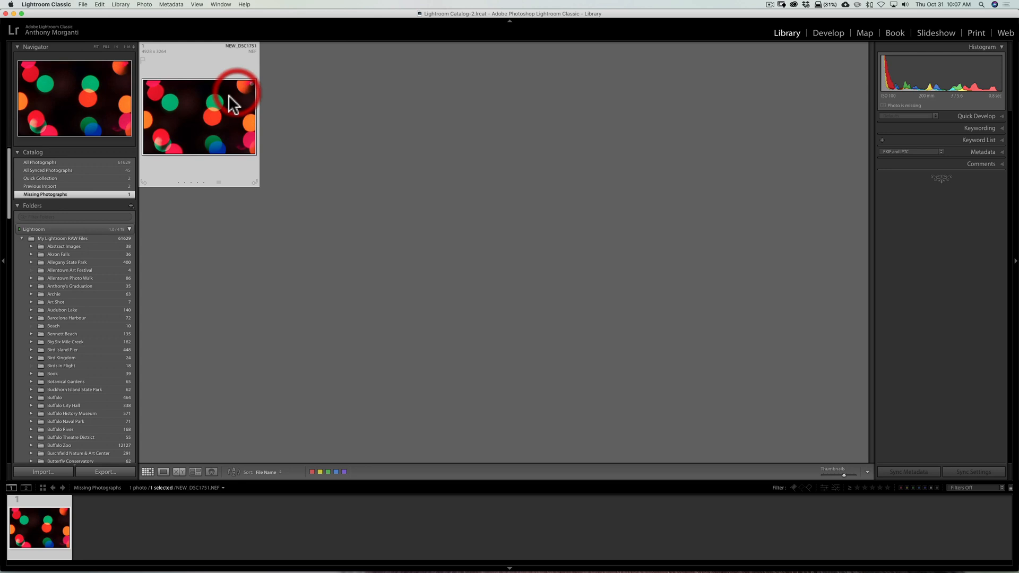
pyautogui.click(828, 33)
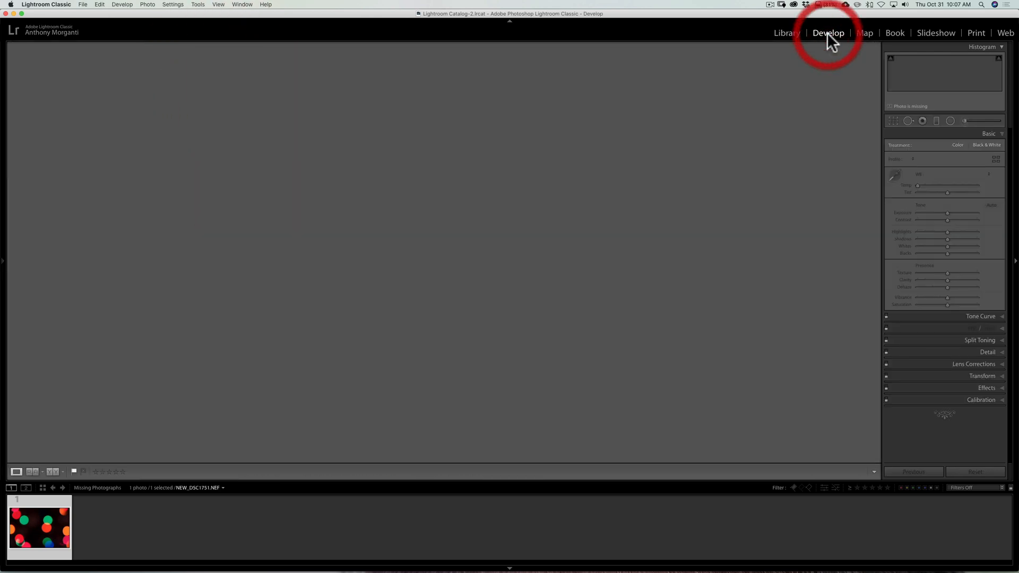
pyautogui.click(828, 33)
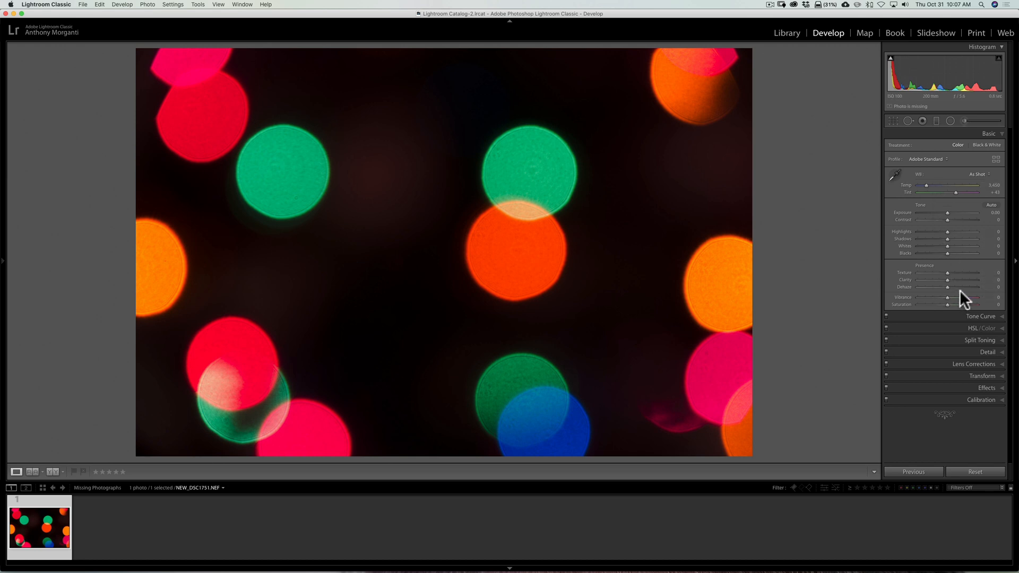
pyautogui.moveTo(785, 33)
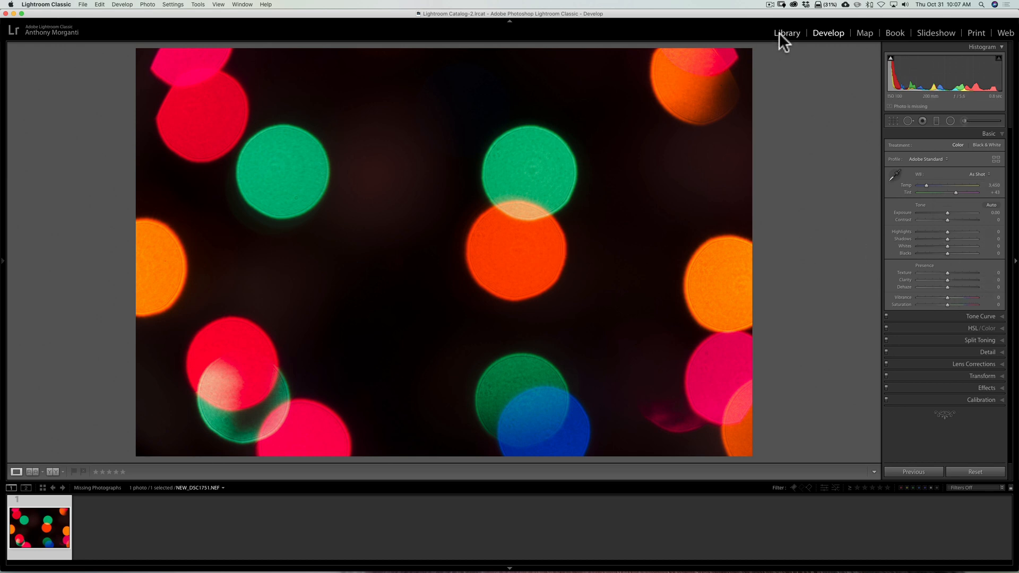
pyautogui.click(786, 33)
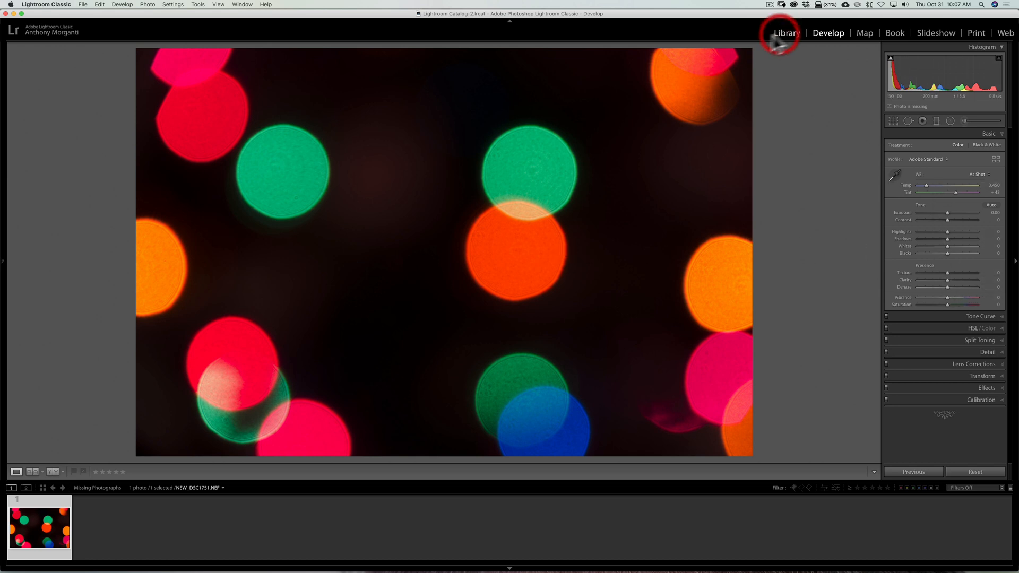
pyautogui.click(785, 33)
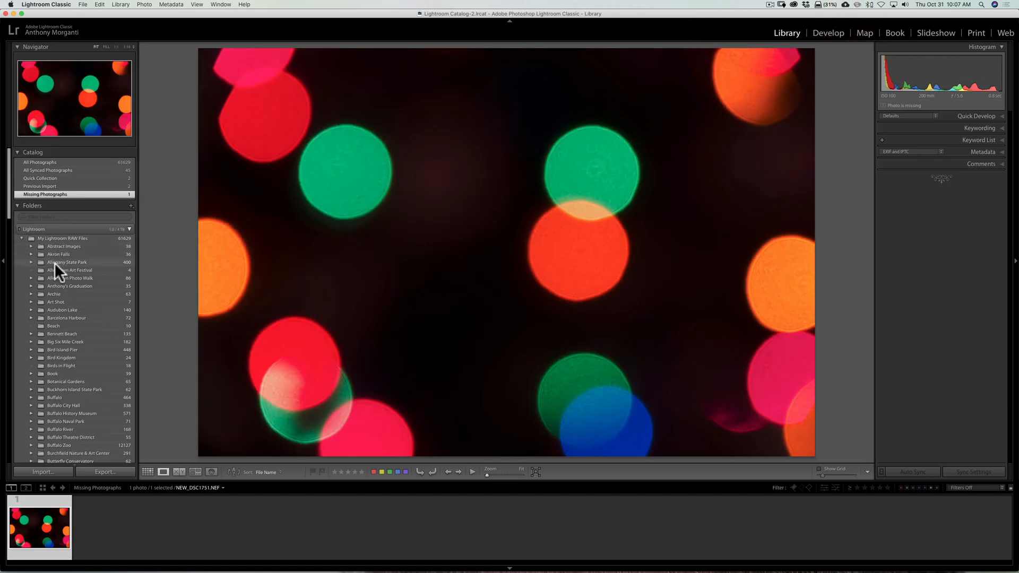
# Check the Akron Falls waterfall photo opens in Develop without a missing notice, then show its folder grid.
pyautogui.click(57, 254)
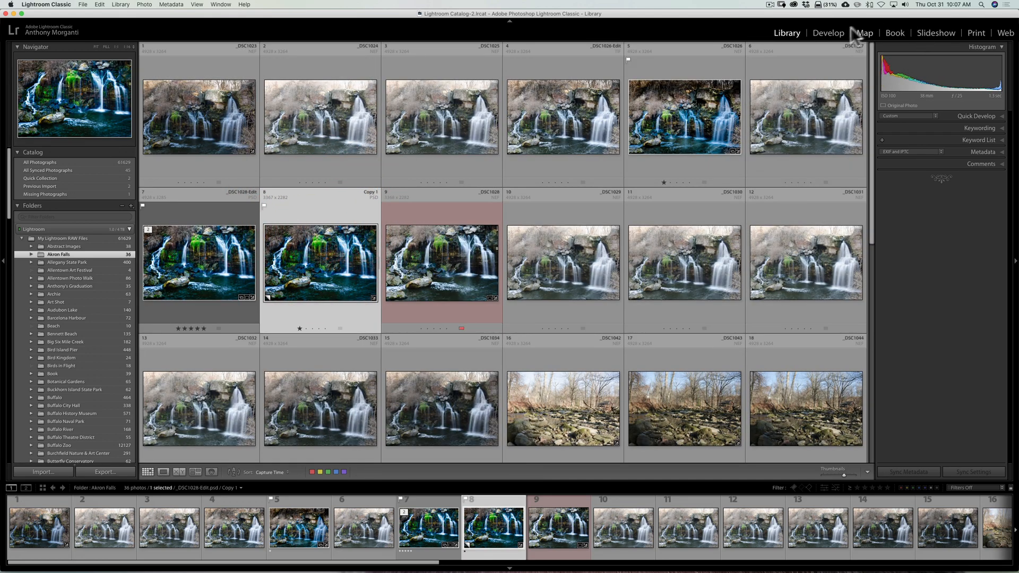
pyautogui.click(829, 33)
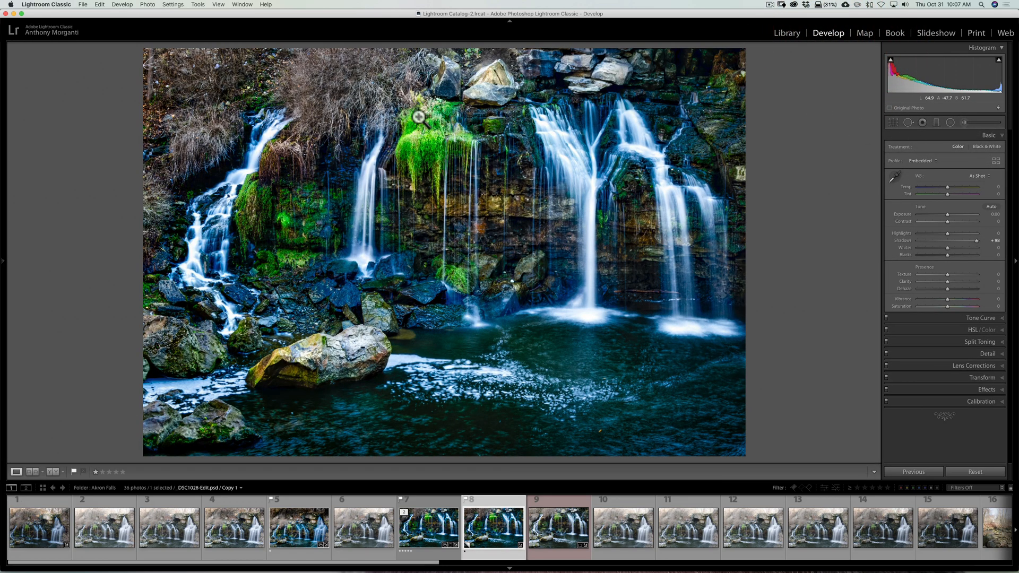
pyautogui.moveTo(419, 204)
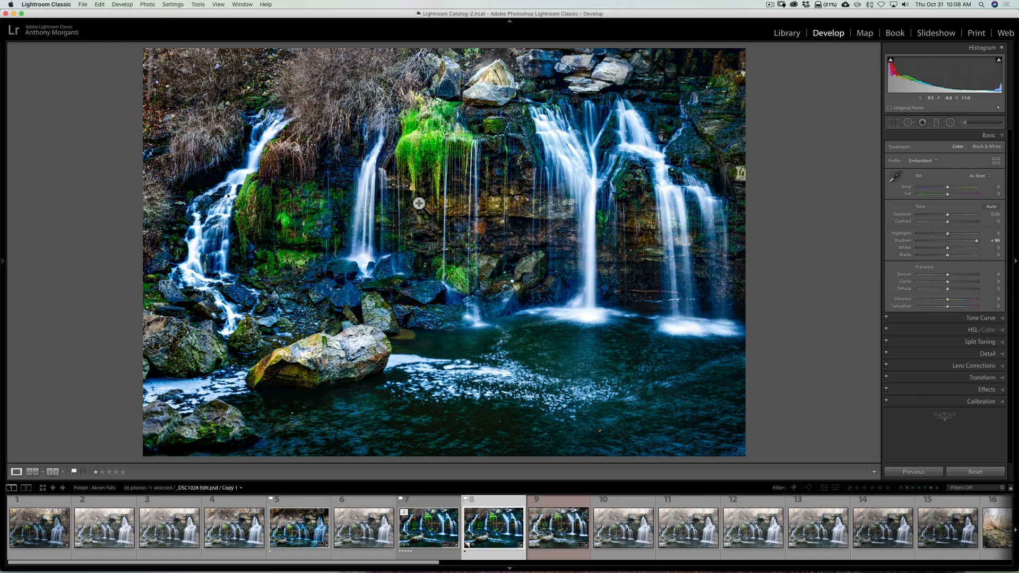
pyautogui.moveTo(545, 123)
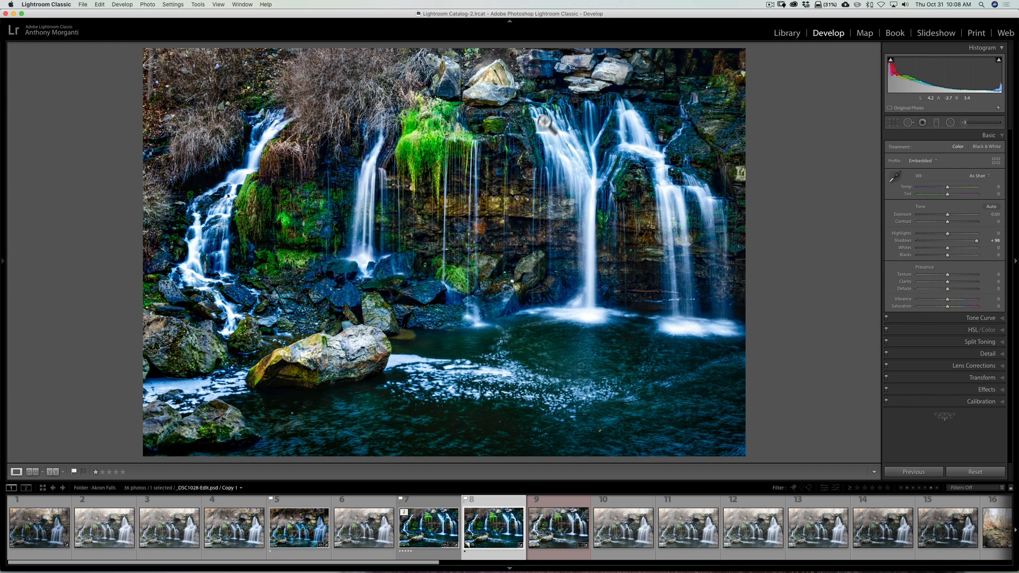
pyautogui.click(787, 33)
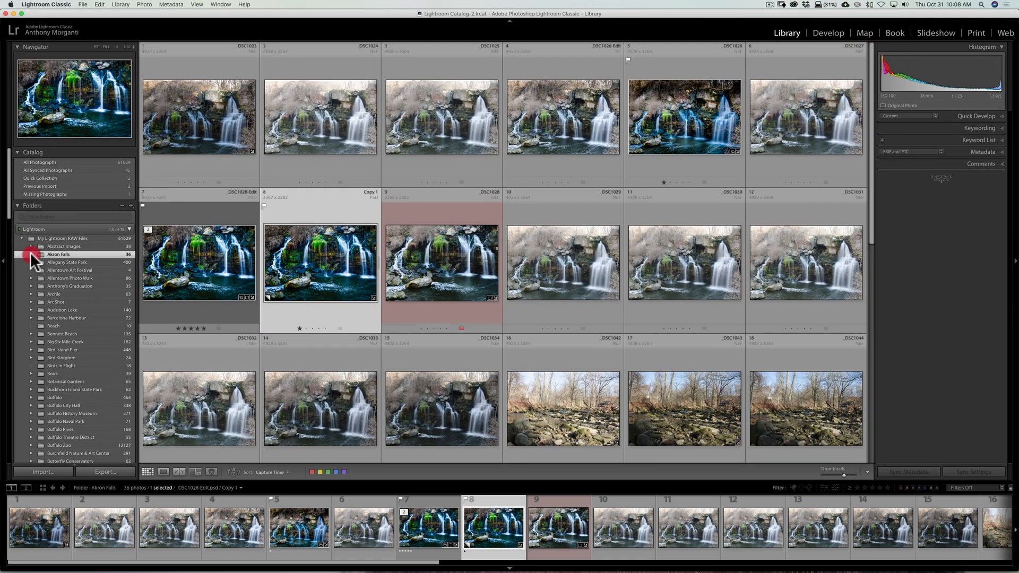
# Expand Akron Falls to show its 2012-11-22 and 2017-12-21 subfolders.
pyautogui.click(21, 254)
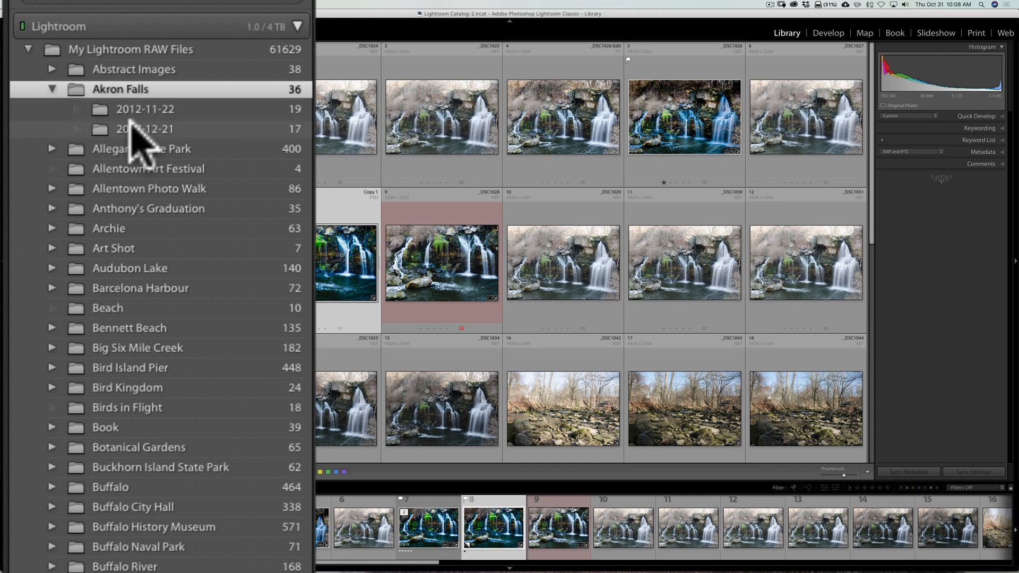
pyautogui.moveTo(140, 149)
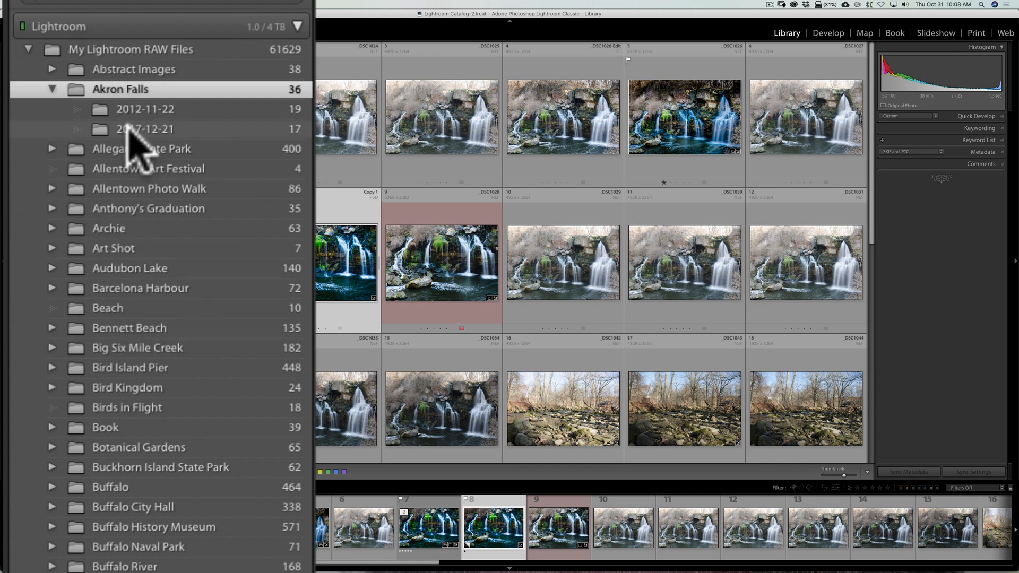
pyautogui.click(149, 208)
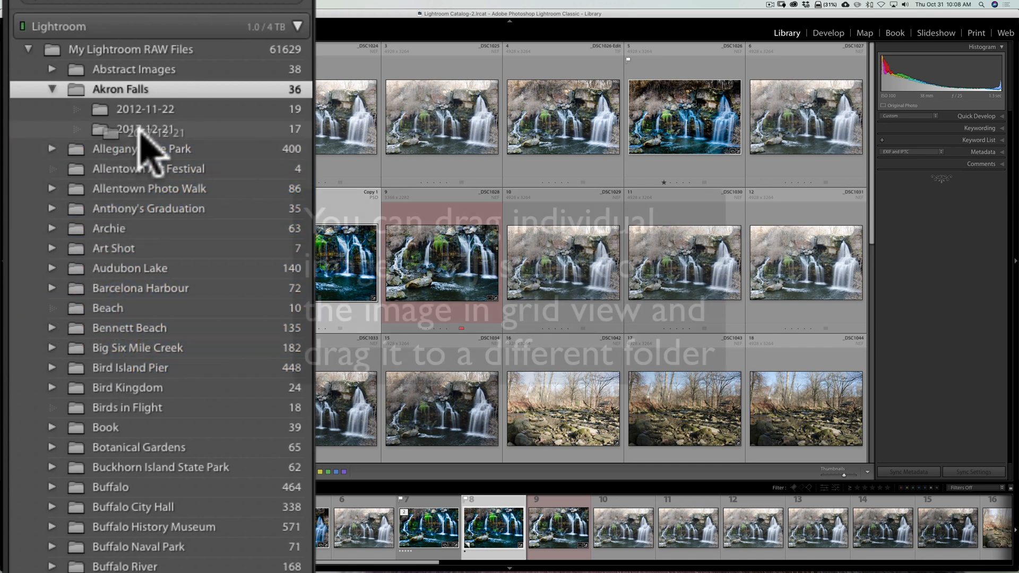
pyautogui.click(52, 149)
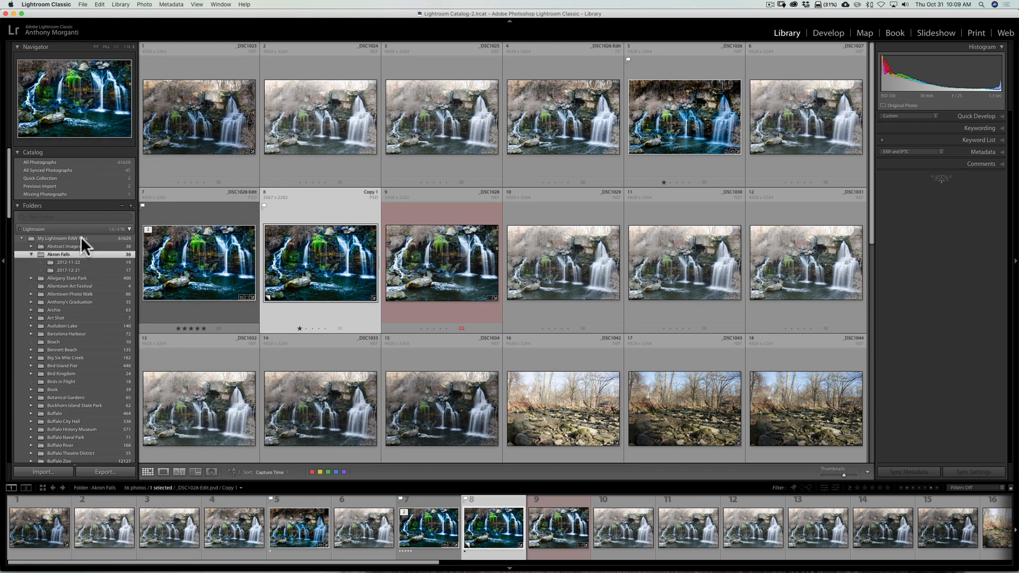
pyautogui.moveTo(349, 233)
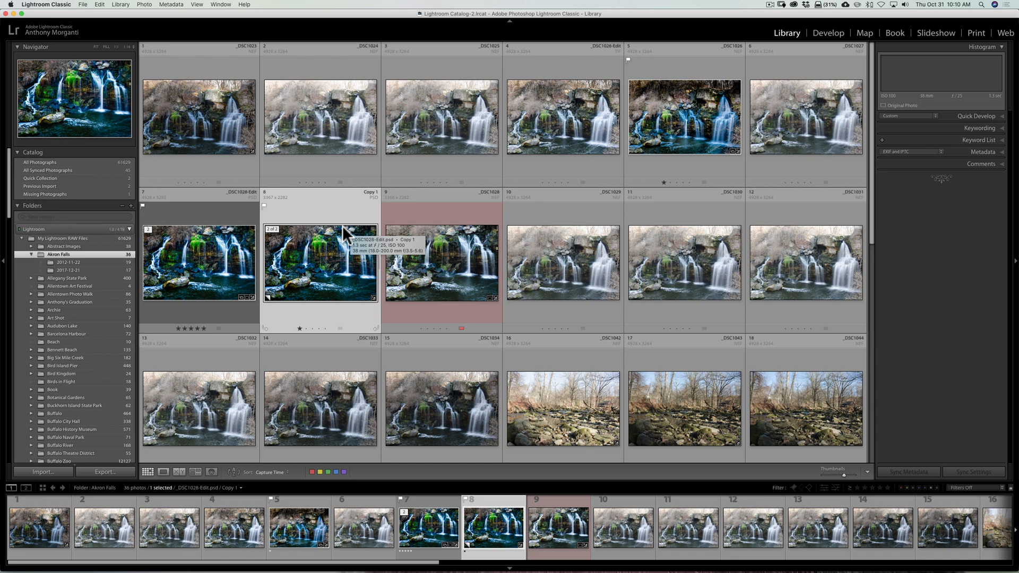
# Show the Metadata panel for _DSC1028-Edit.psd Copy 1 in folder 2012-11-22.
pyautogui.click(984, 152)
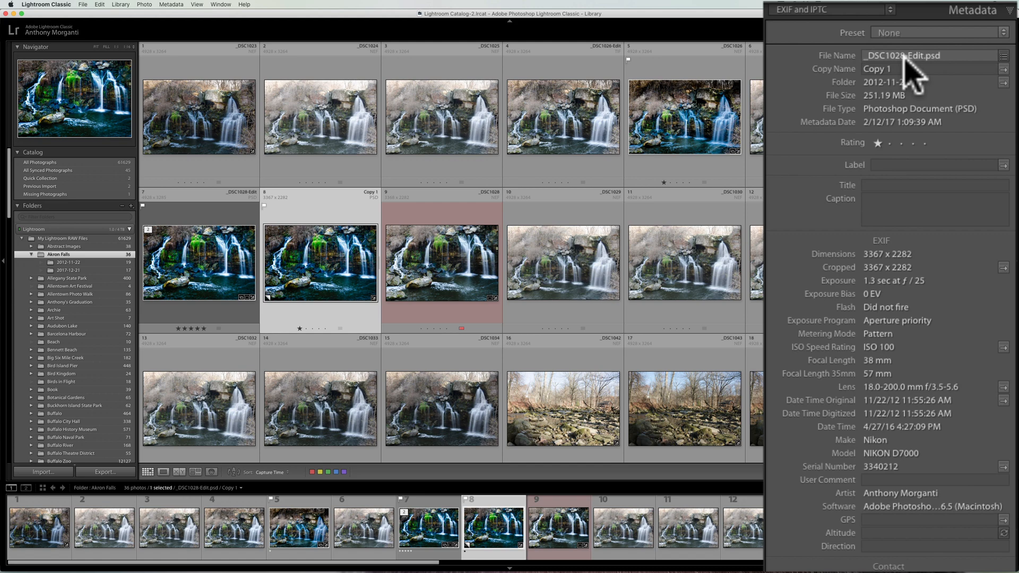
pyautogui.click(930, 55)
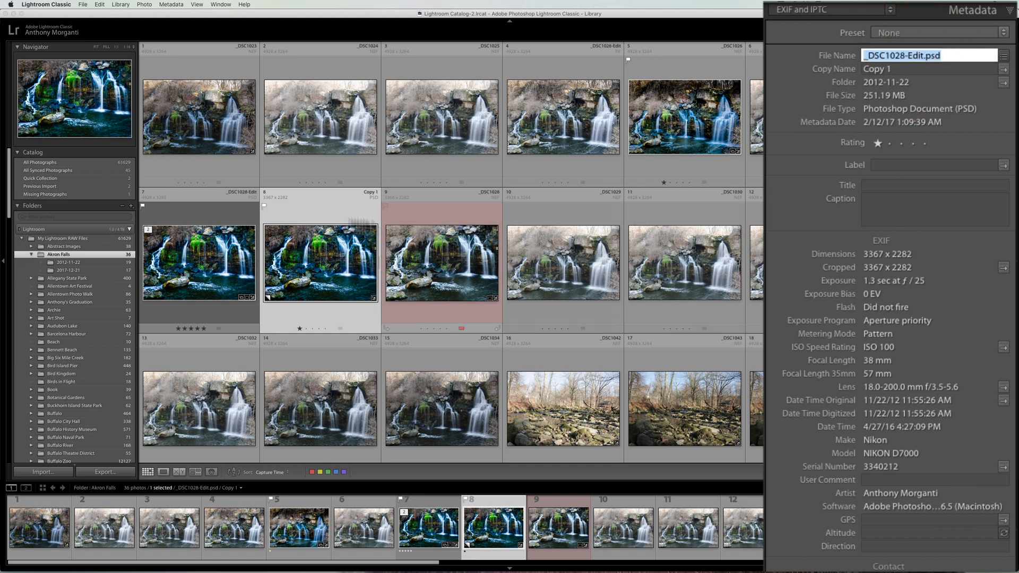
pyautogui.moveTo(221, 215)
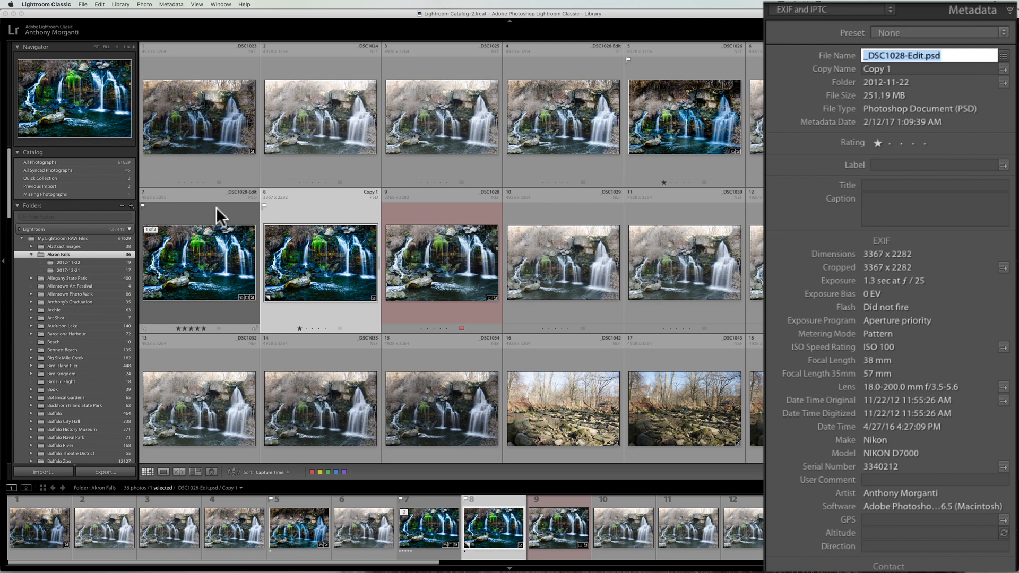
pyautogui.write('Test.psd')
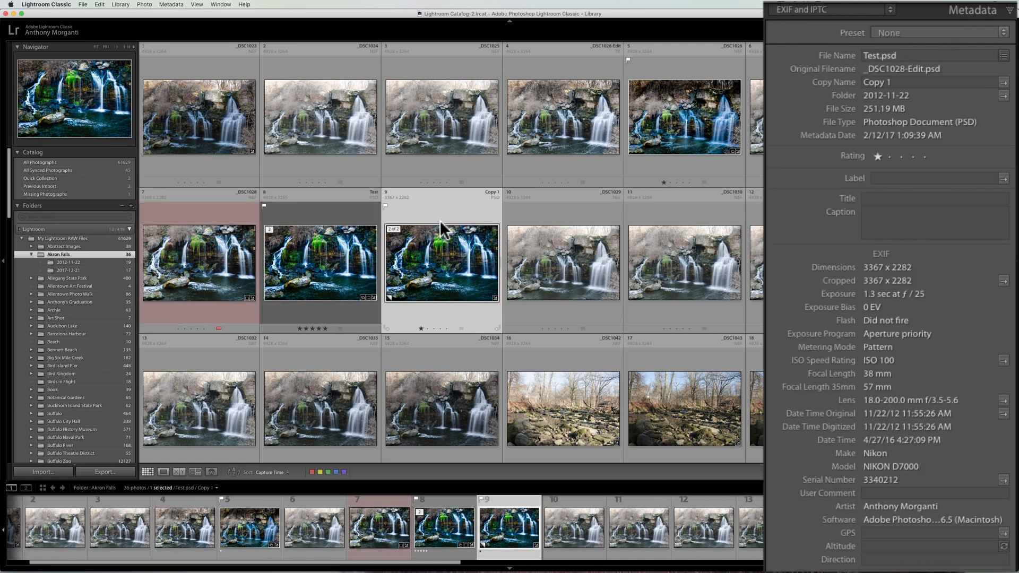
pyautogui.click(898, 55)
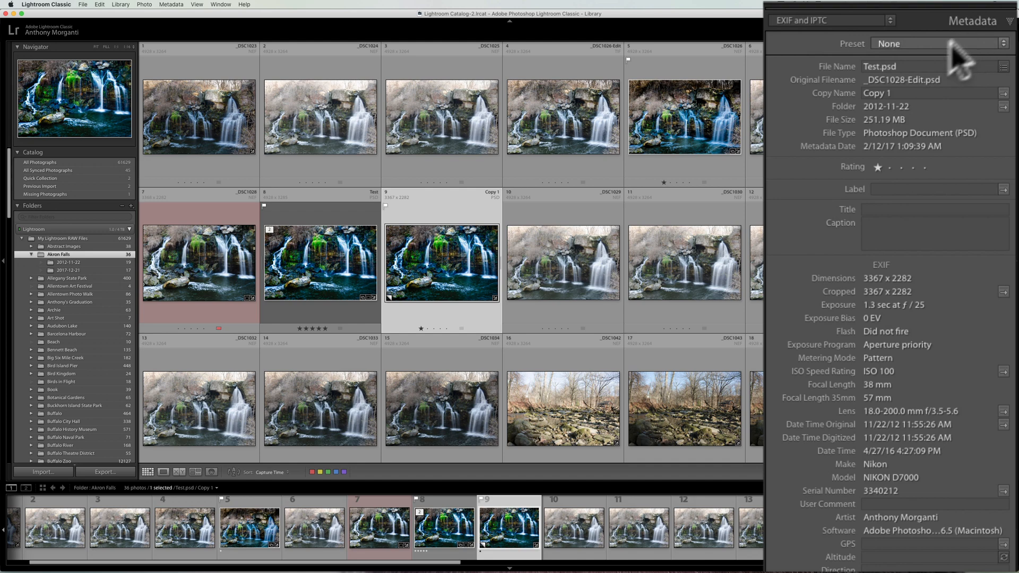
pyautogui.click(904, 66)
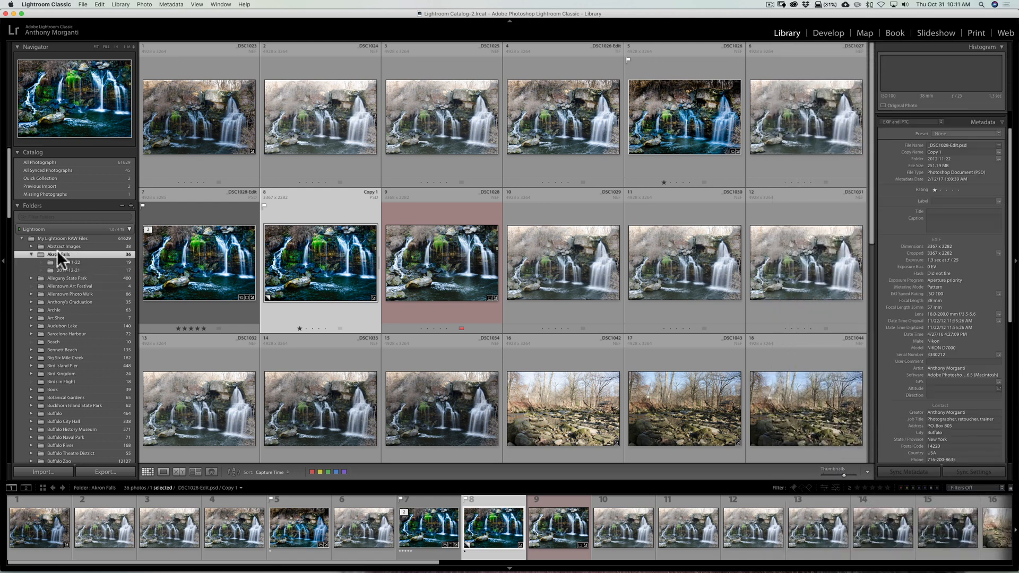
pyautogui.rightClick(58, 254)
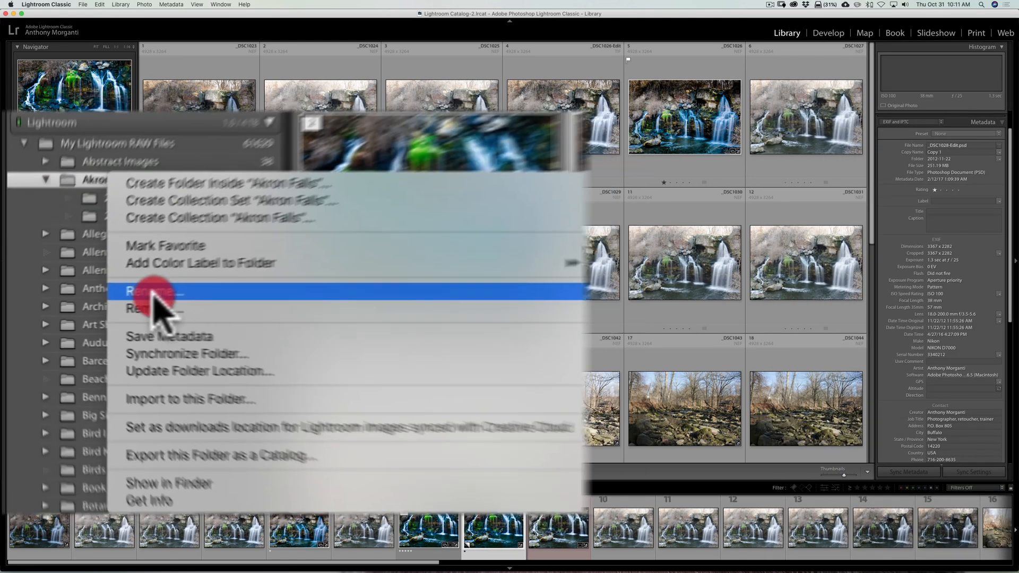
pyautogui.click(157, 292)
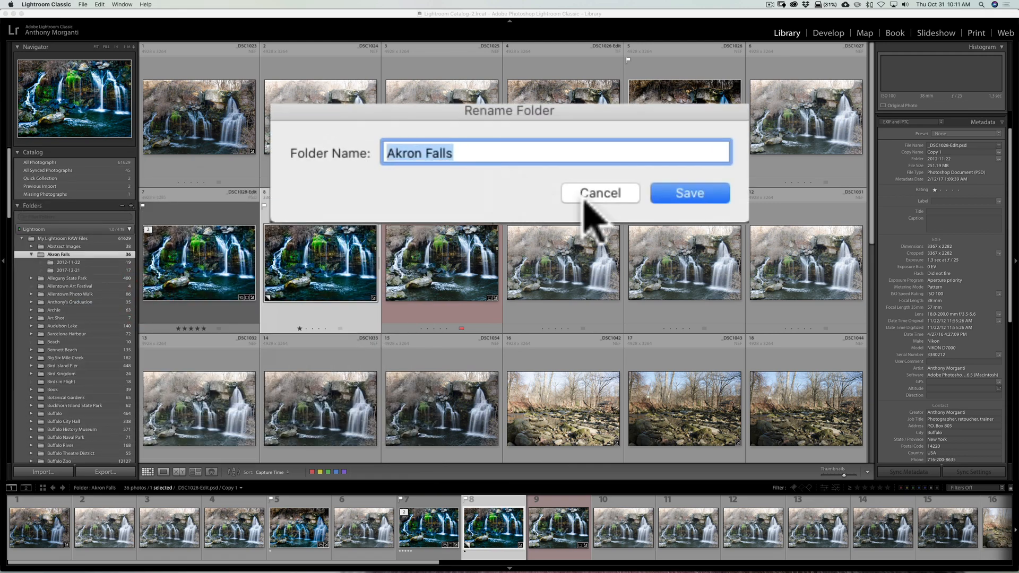
pyautogui.click(598, 194)
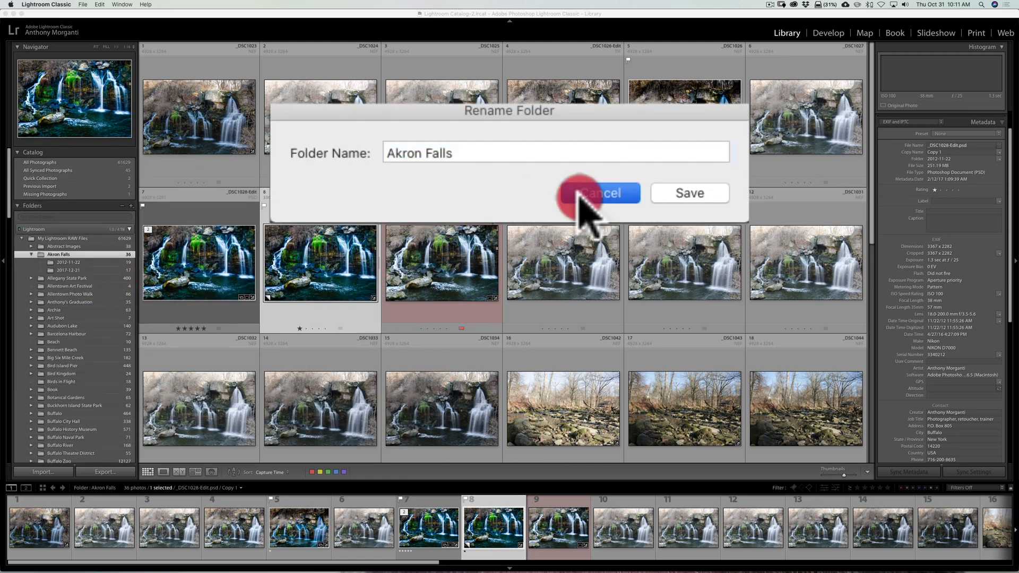
pyautogui.click(599, 193)
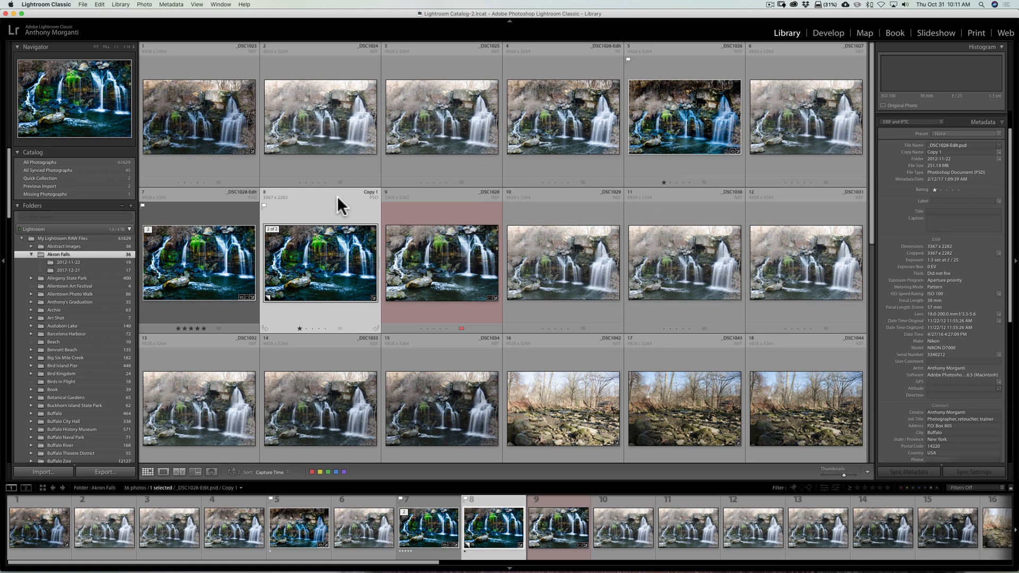